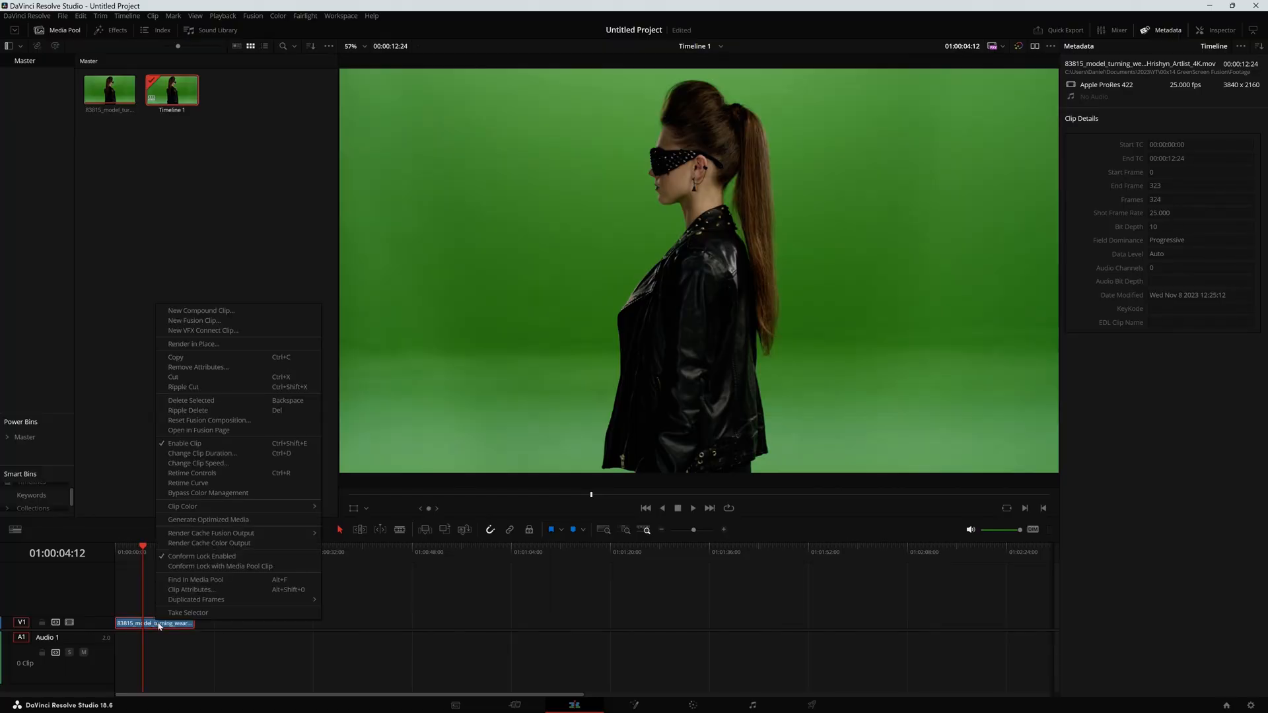
mouse_move(211, 323)
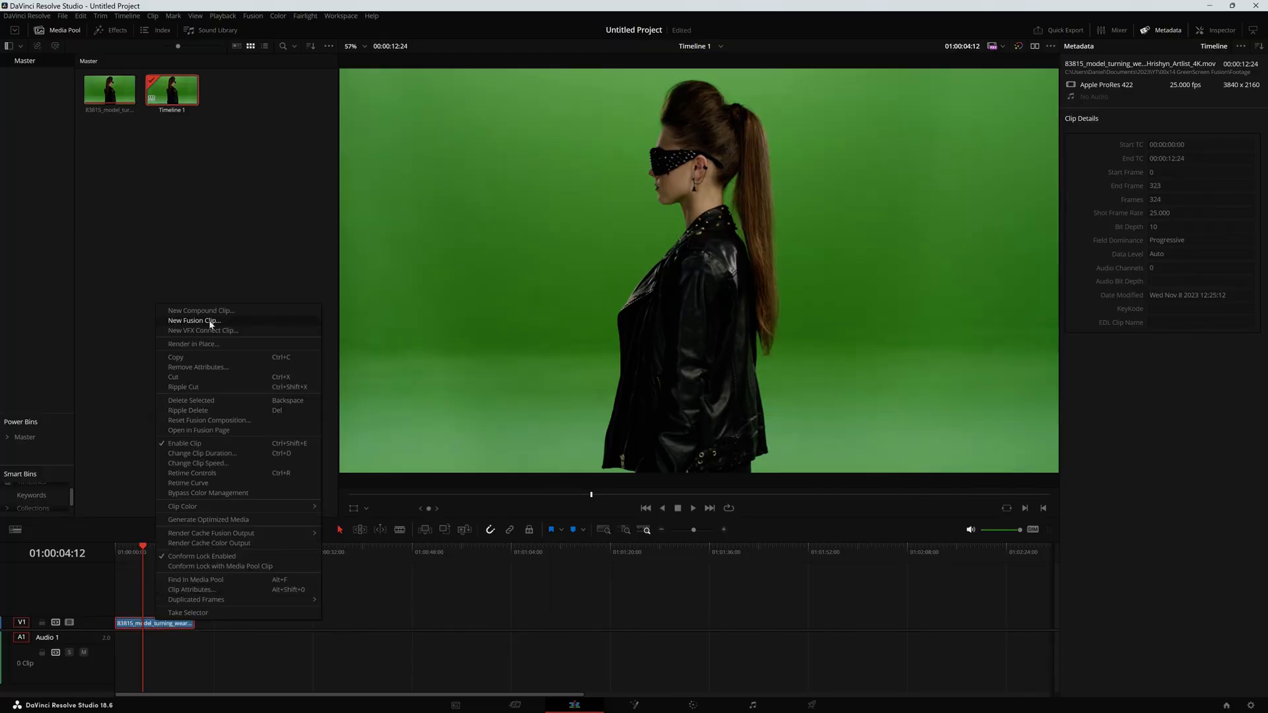
Step: Convert the green-screen timeline clip into a new Fusion clip and tidy the MediaIn1 node position
left_click(194, 320)
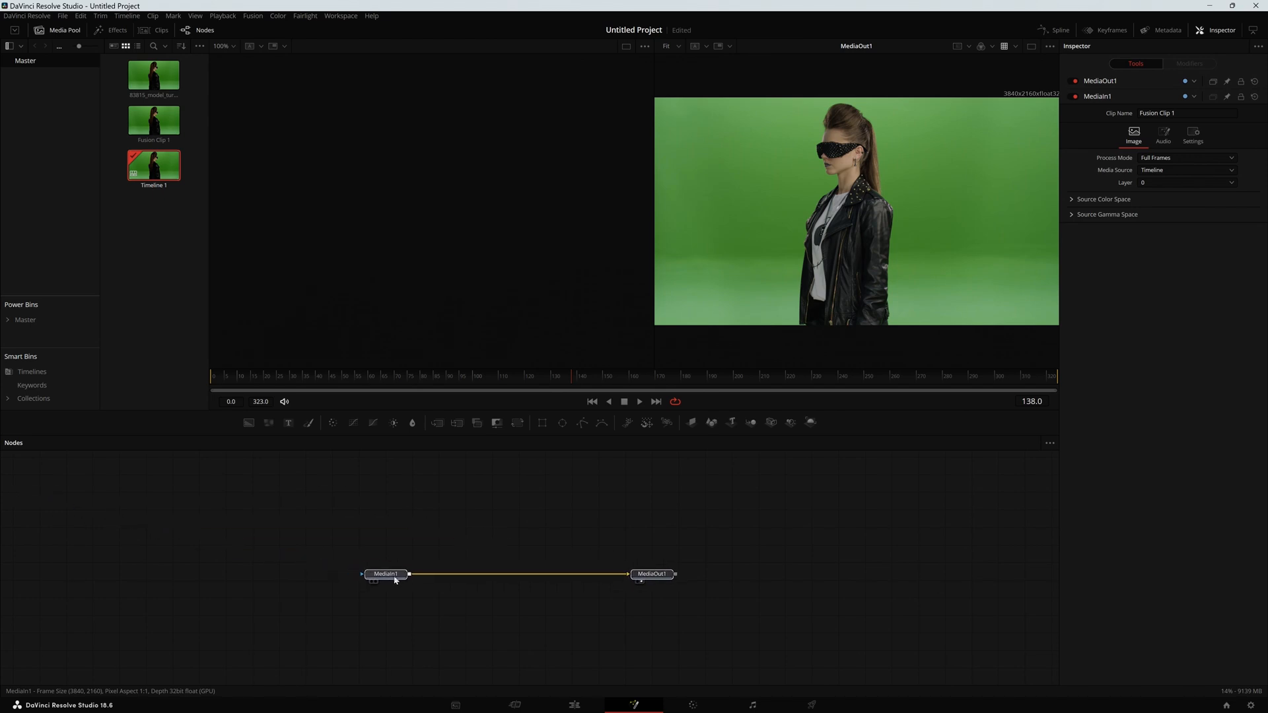
left_click_drag(386, 575, 358, 550)
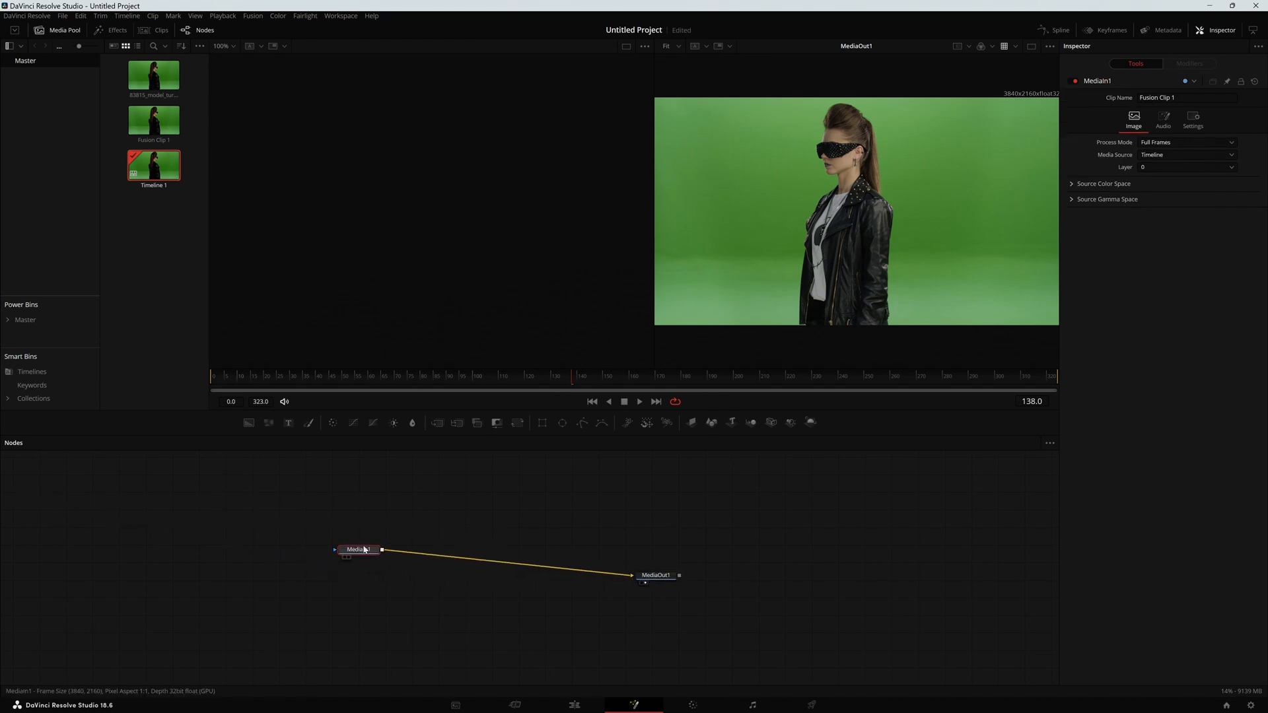
left_click_drag(361, 549, 340, 532)
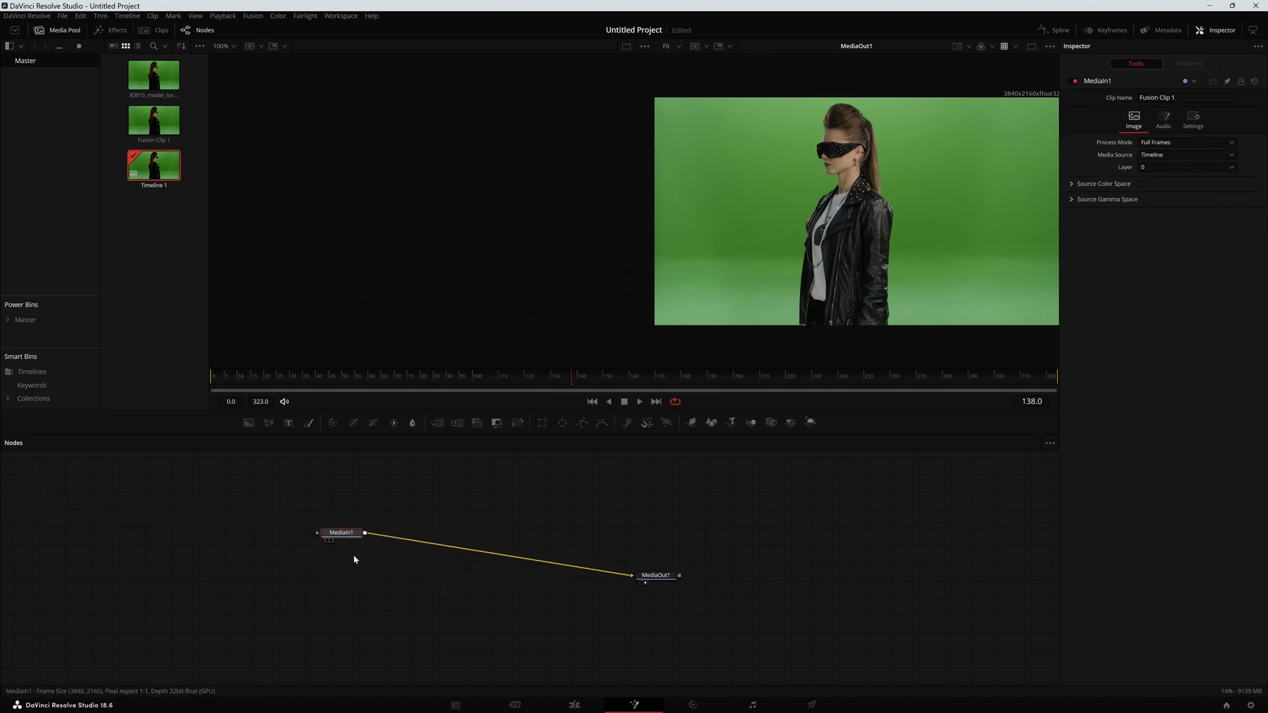
left_click_drag(341, 532, 328, 560)
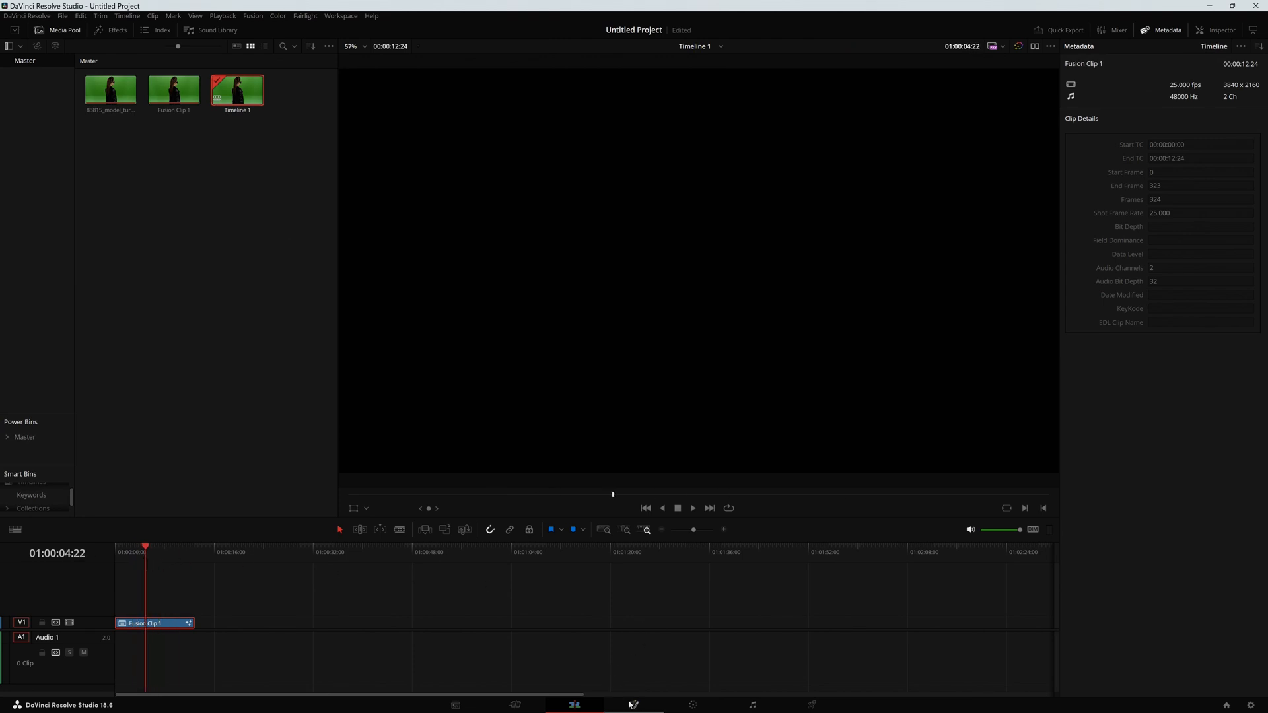
Step: Switch to the Fusion page and connect MediaIn1 to MediaOut1 so the footage reaches the output
left_click(634, 704)
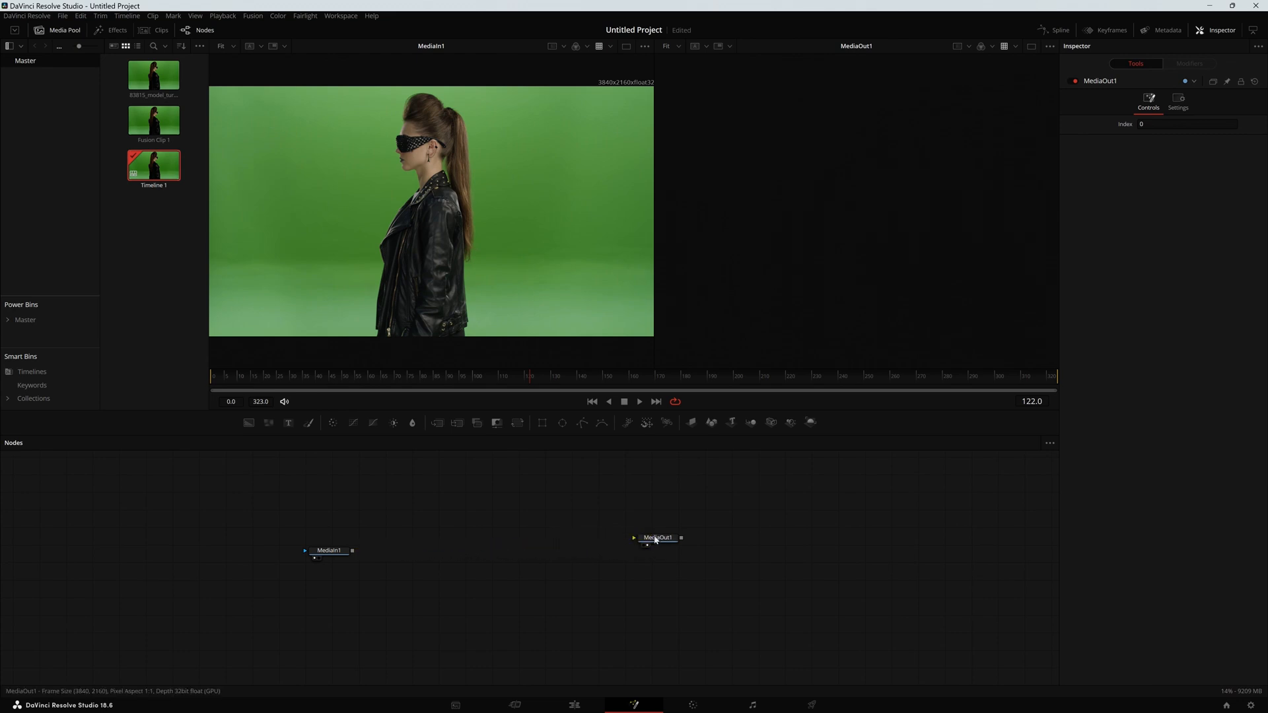
left_click_drag(352, 550, 632, 538)
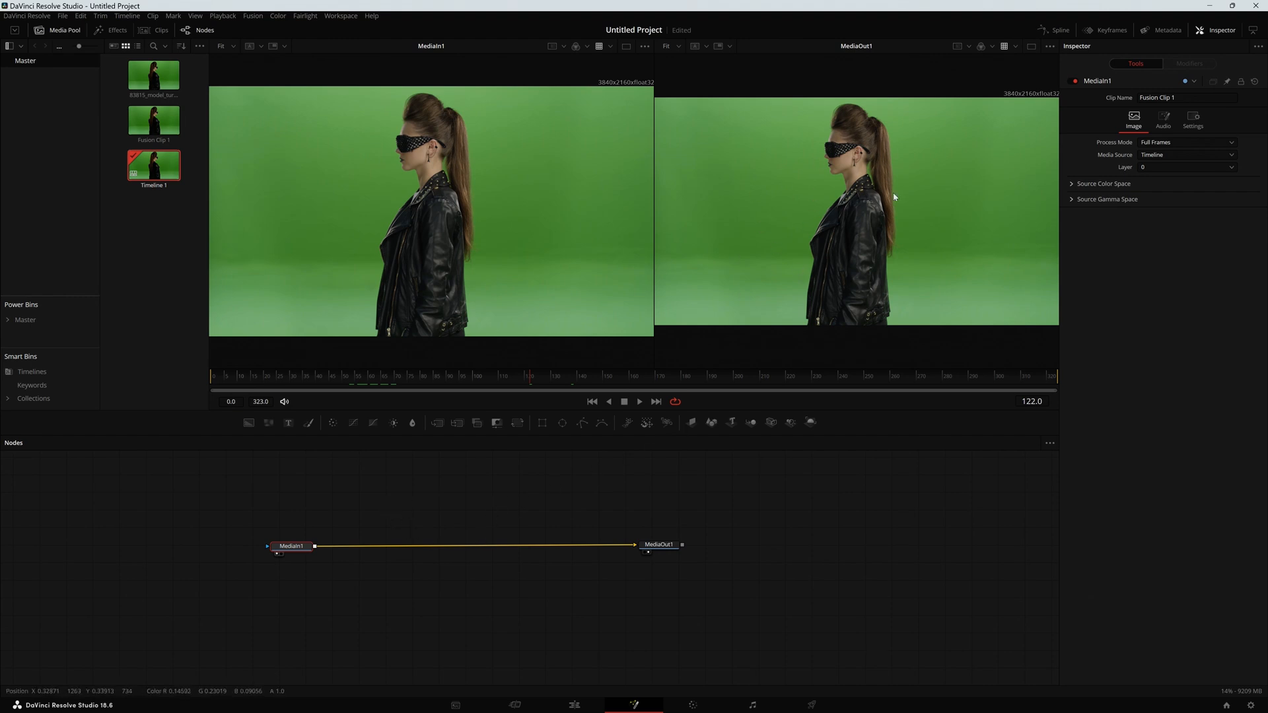
Step: Add a 3D Keyer (DKeyer1) via tool search and drop it onto the MediaIn1–MediaOut1 link
key("Shift+Space")
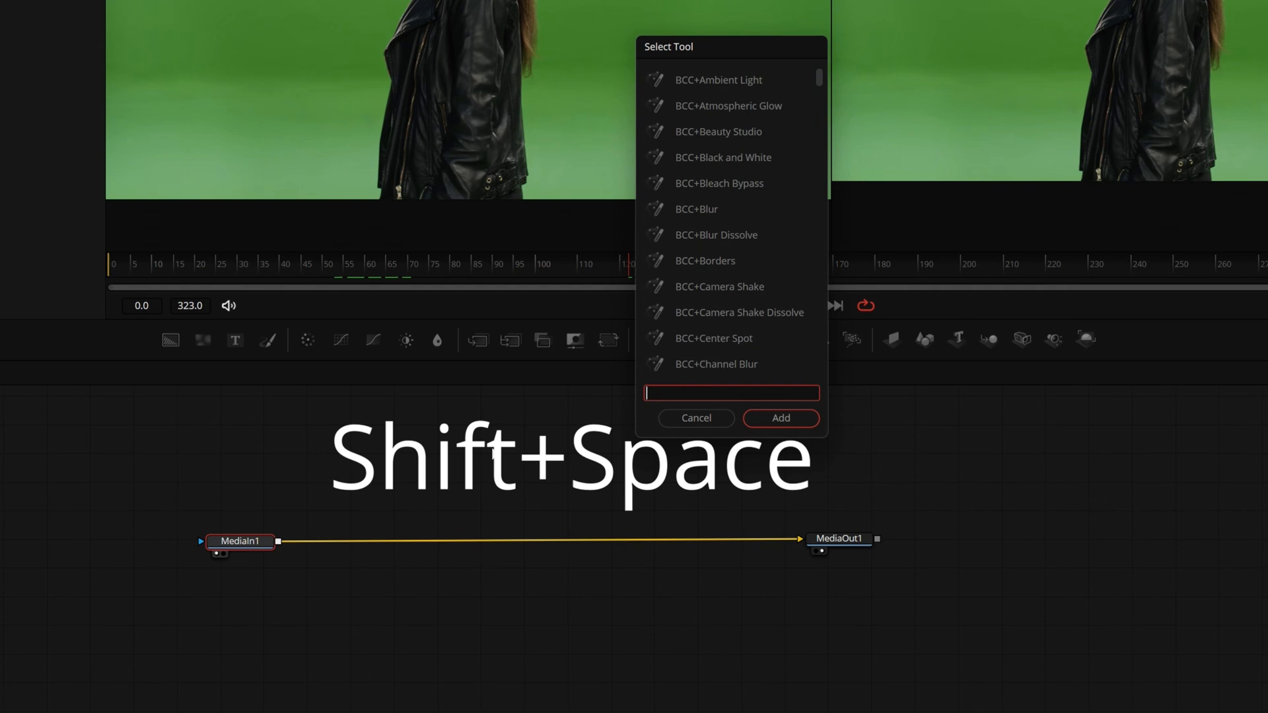
type("3d")
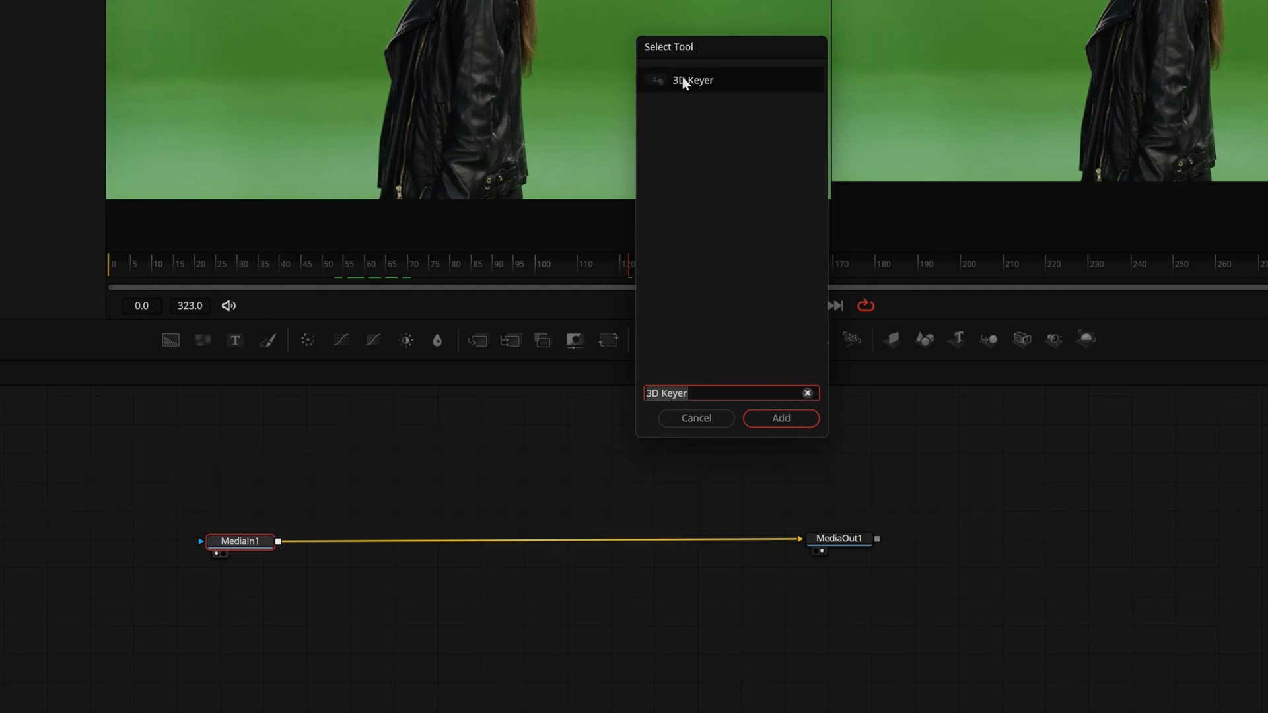
left_click(780, 417)
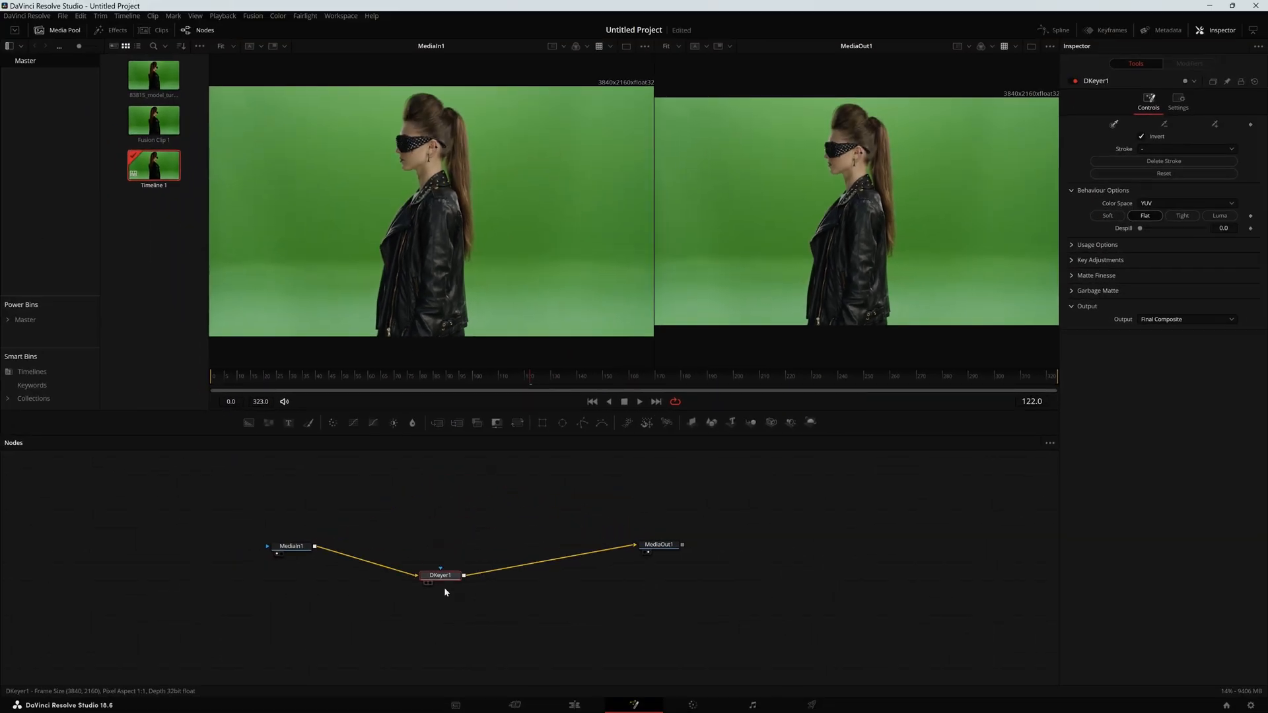
left_click_drag(441, 575, 453, 587)
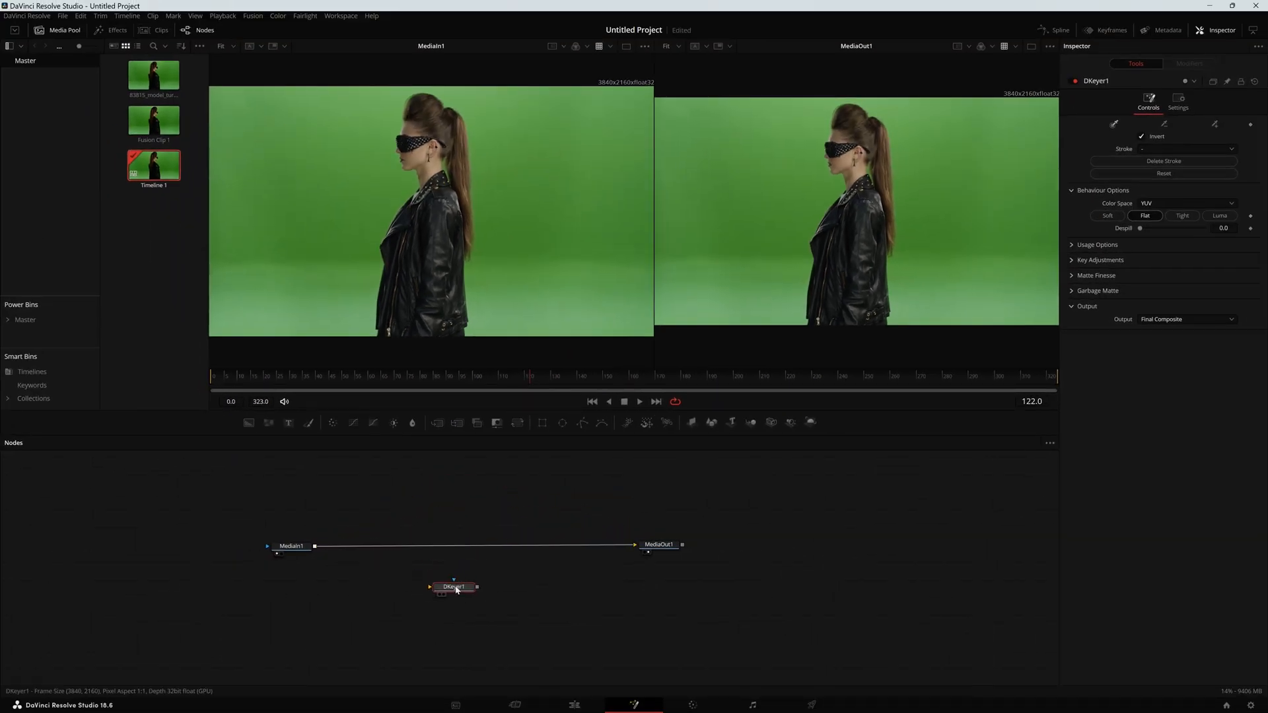
left_click_drag(453, 587, 473, 583)
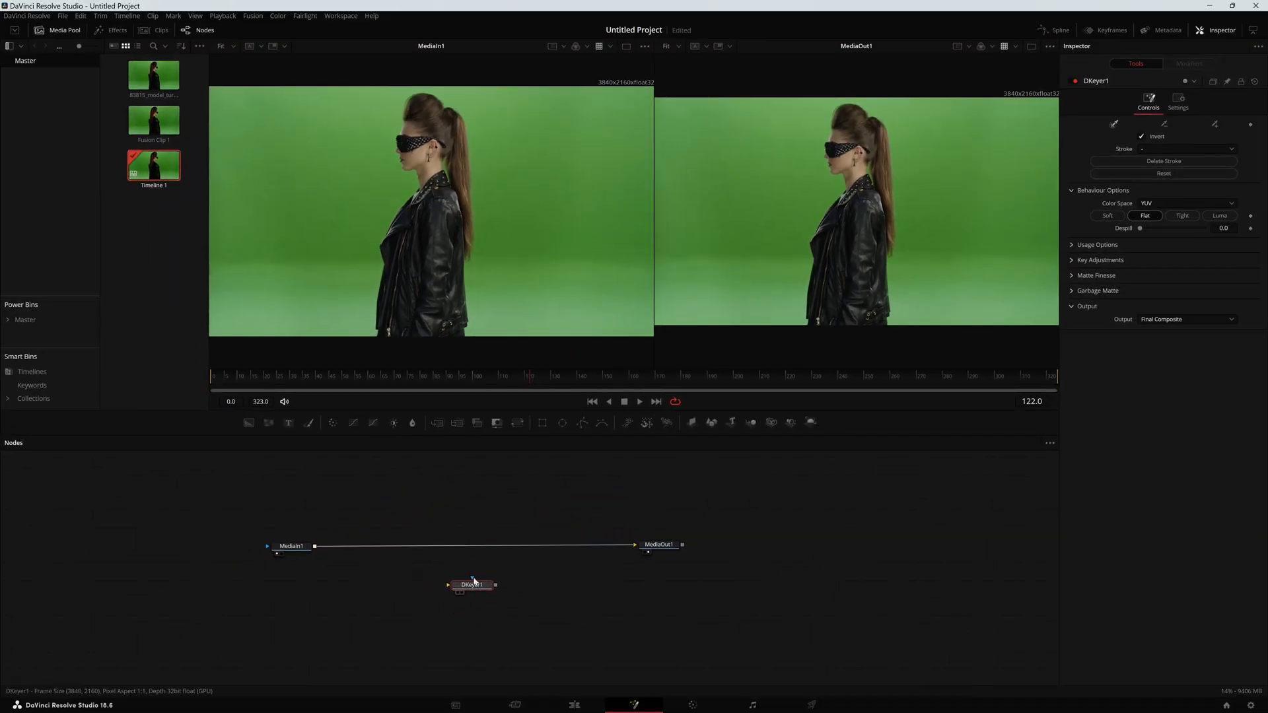
left_click_drag(473, 584, 466, 547)
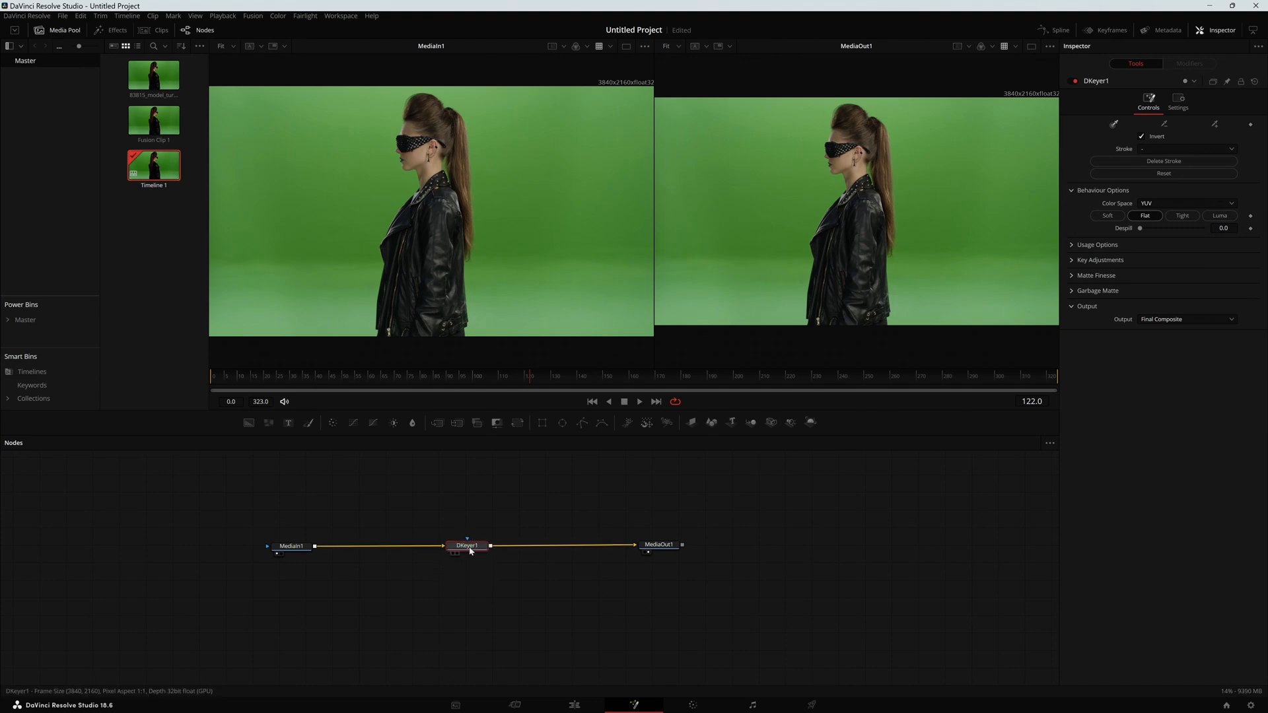
left_click_drag(467, 546, 487, 549)
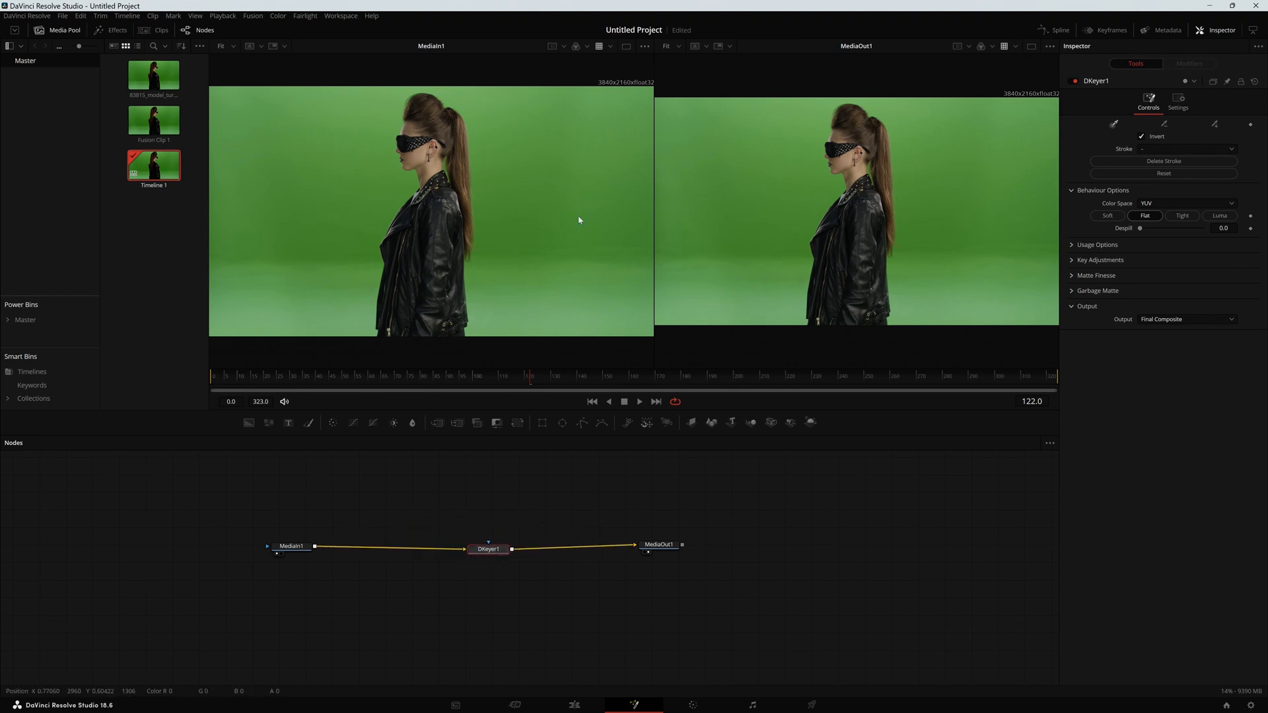
left_click(288, 533)
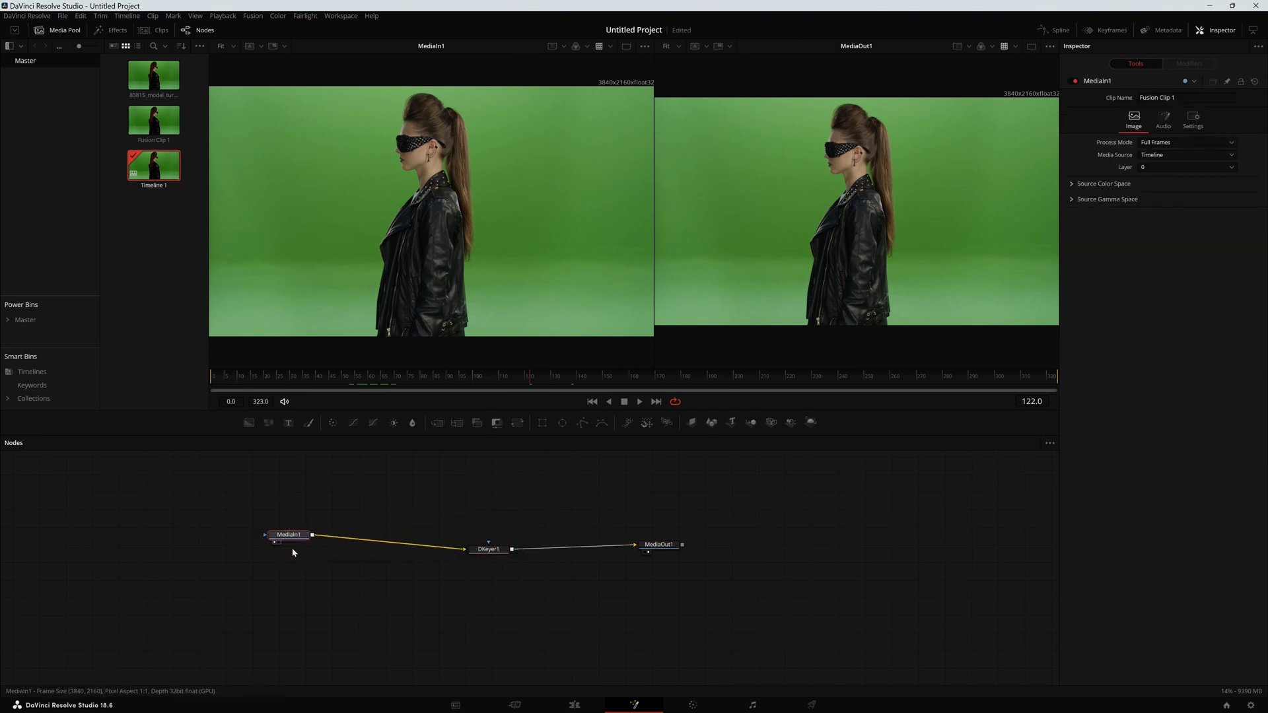
left_click_drag(289, 533, 297, 537)
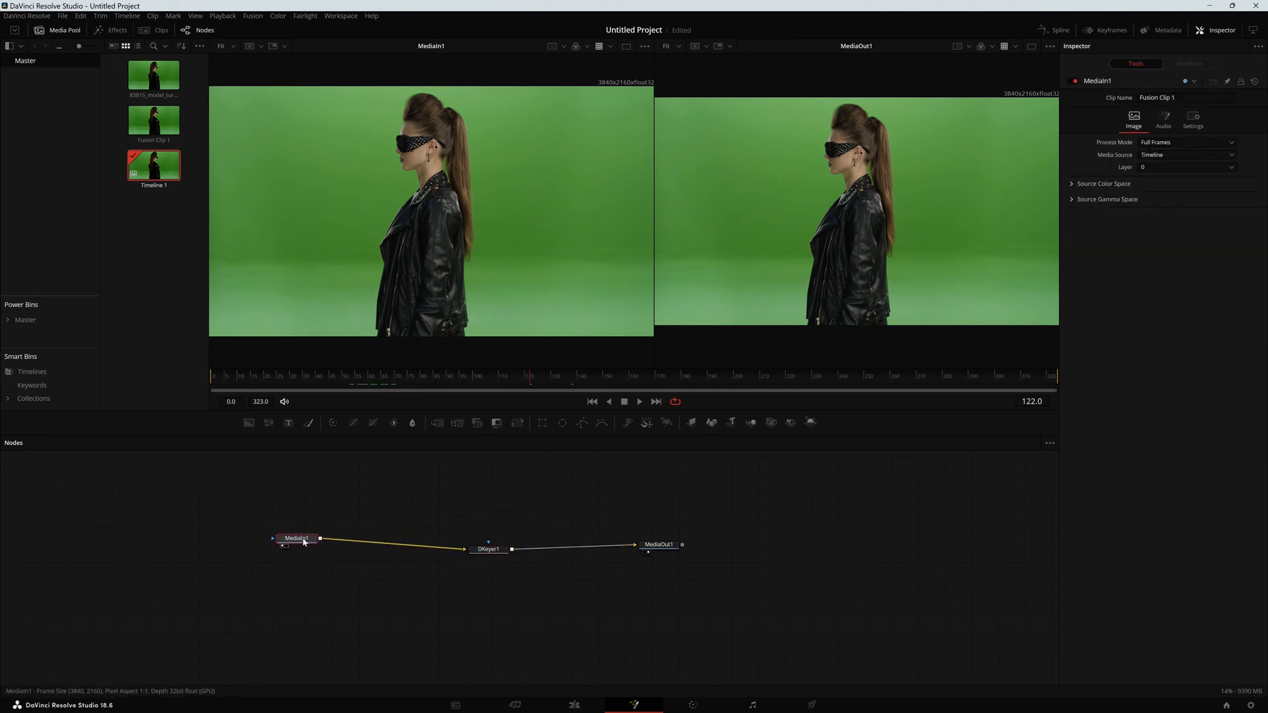
left_click(658, 546)
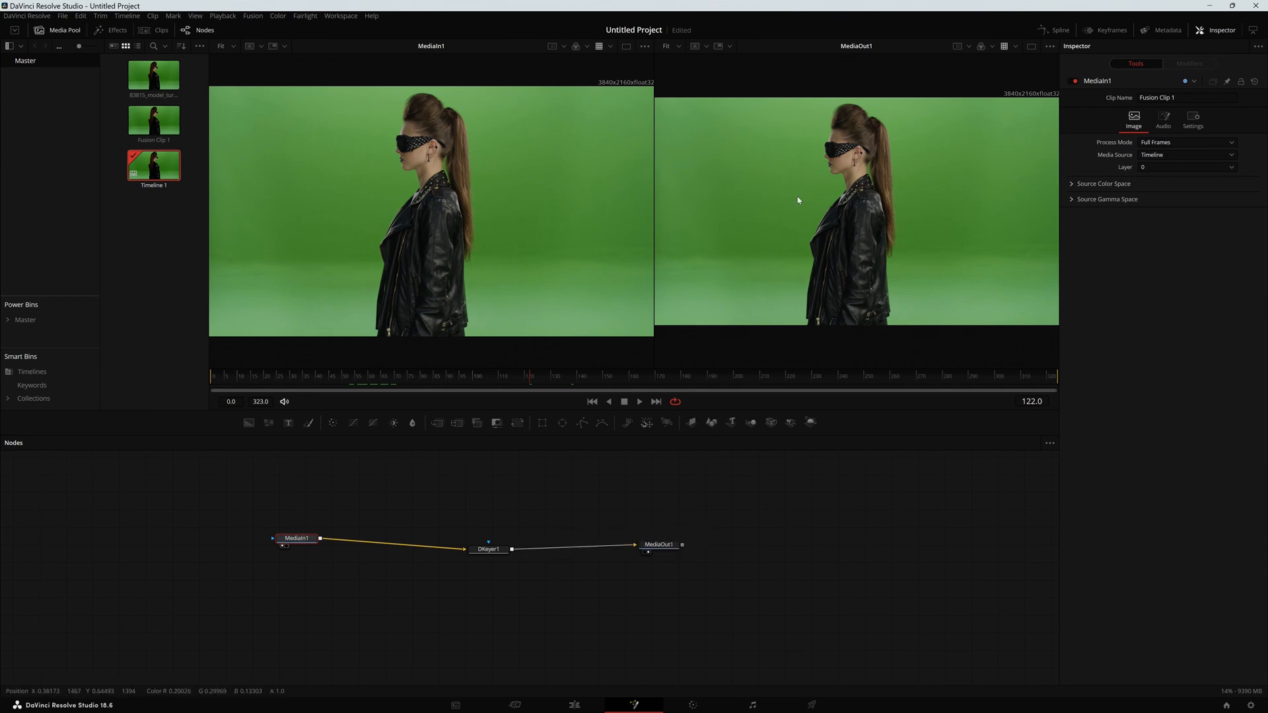
Step: Sample the green screen in DKeyer1 and raise despill to 1.0 so the model keys onto transparency
left_click(488, 548)
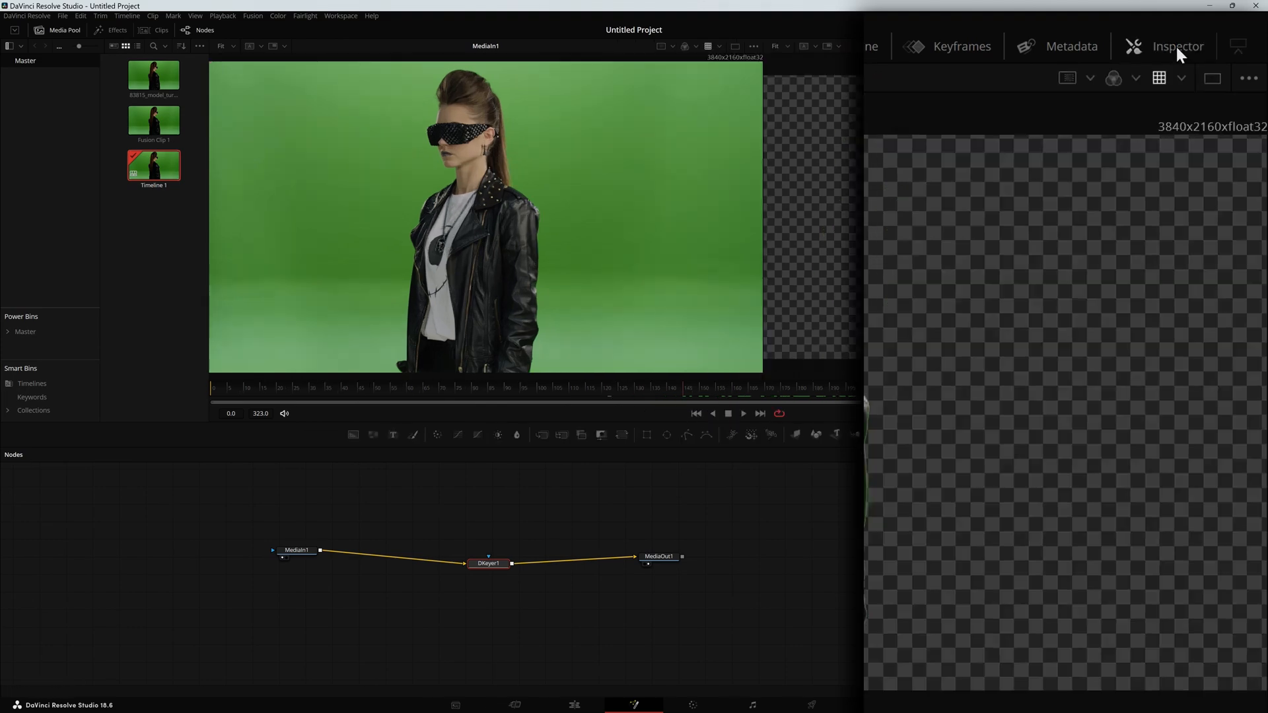
left_click(488, 564)
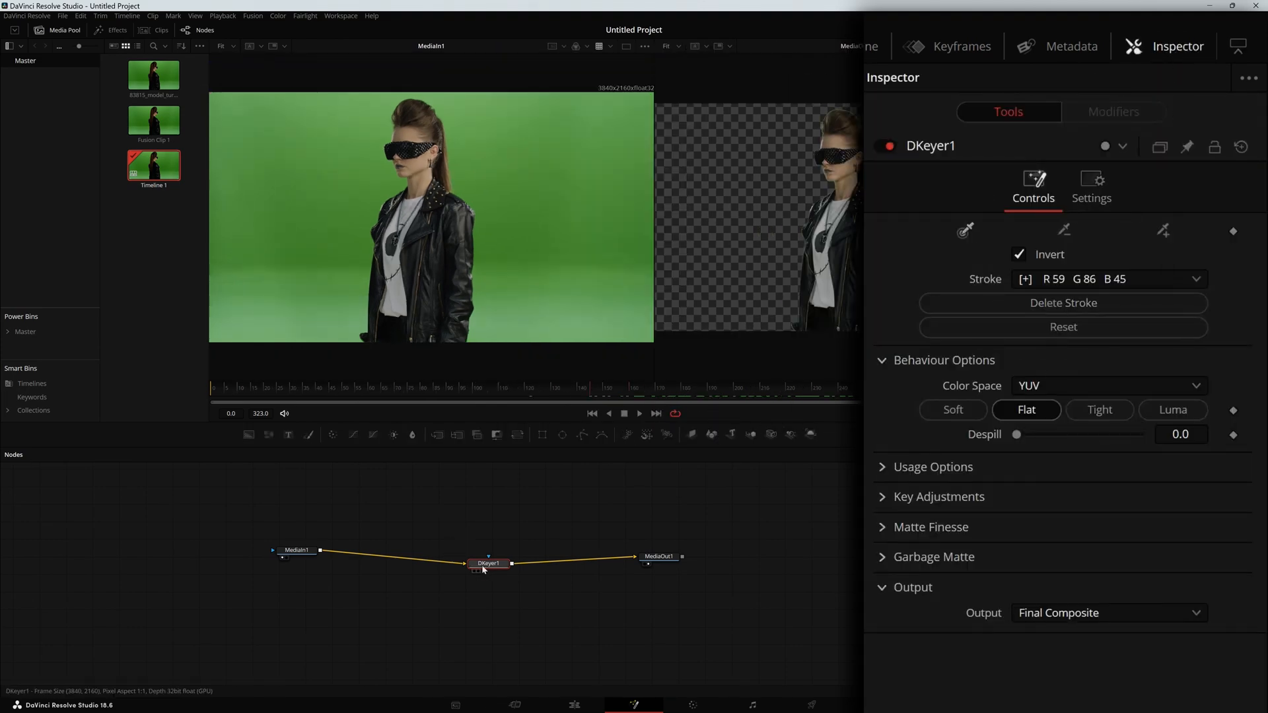
left_click_drag(1017, 434, 1024, 434)
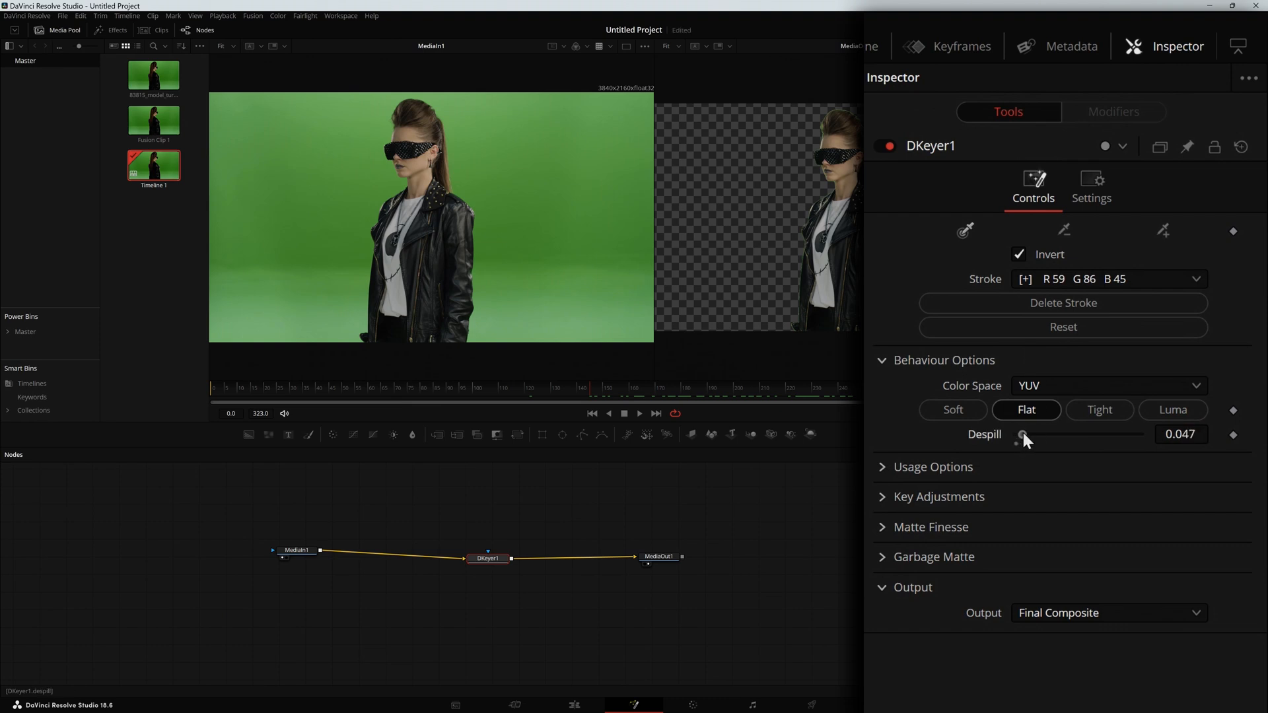
left_click_drag(1022, 434, 1140, 434)
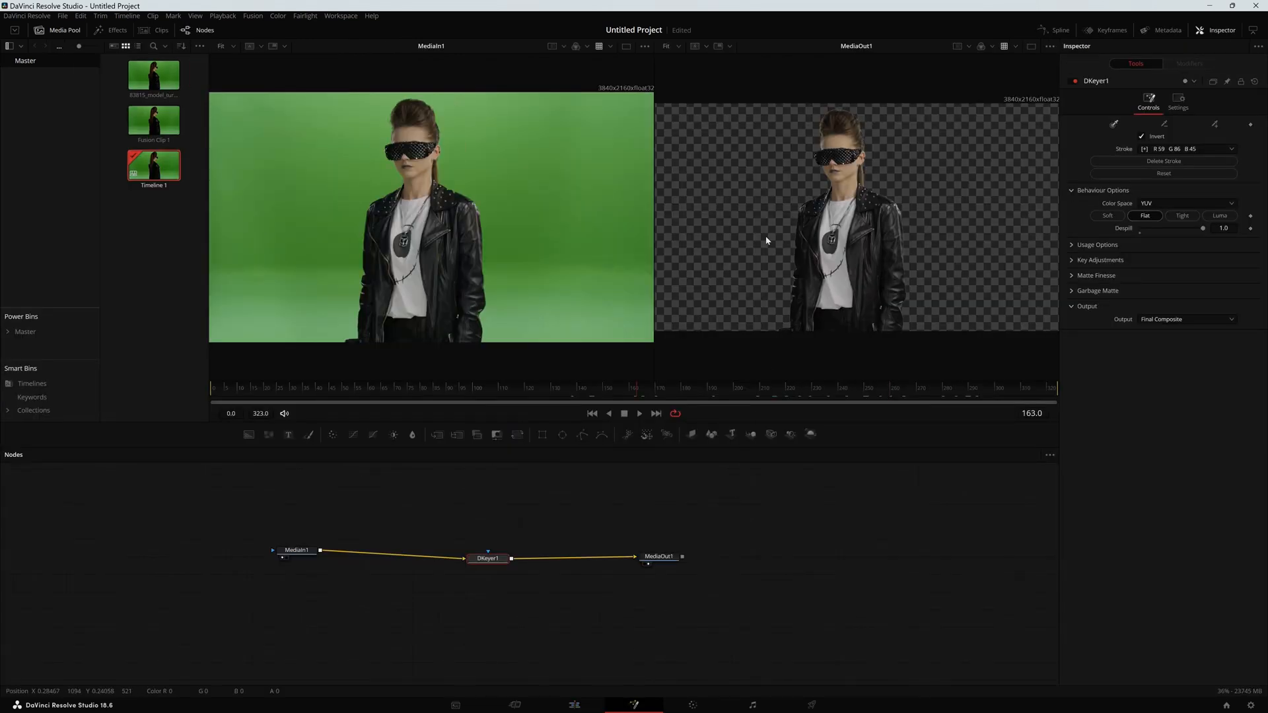
mouse_move(744, 198)
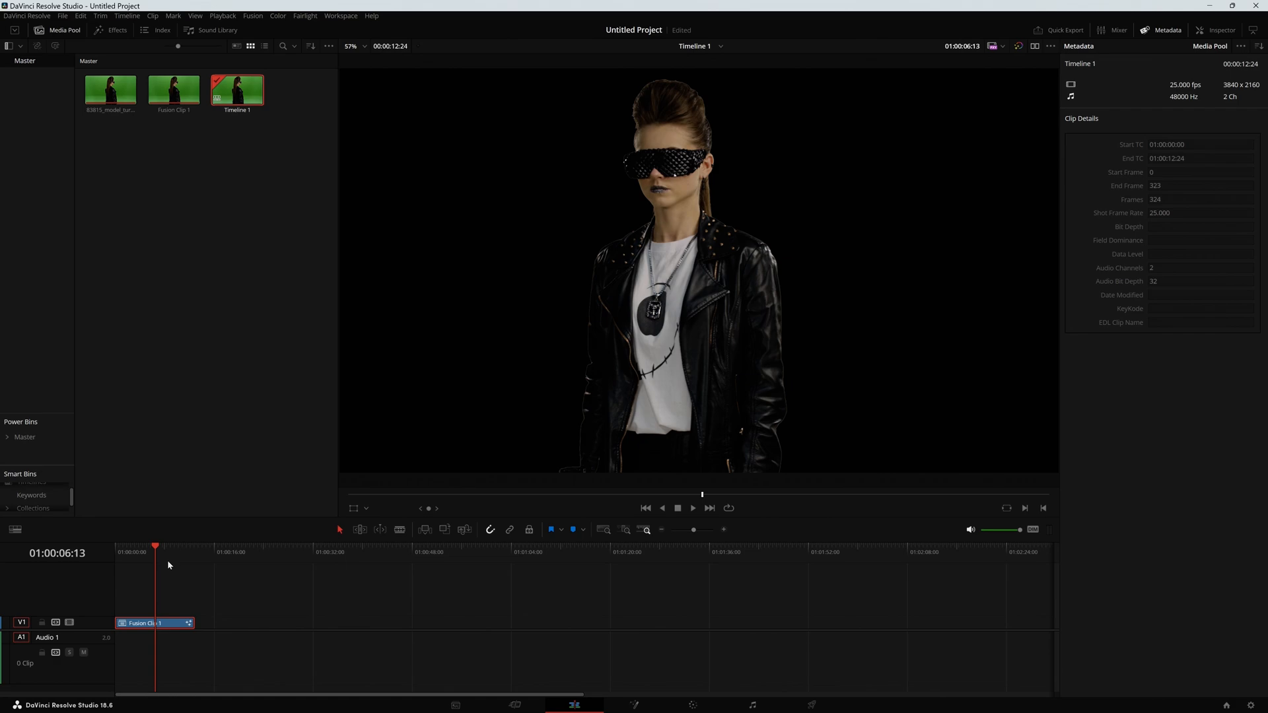
Step: Scrub earlier in the keyed clip on the timeline, then go back to the Fusion composition
left_click(132, 555)
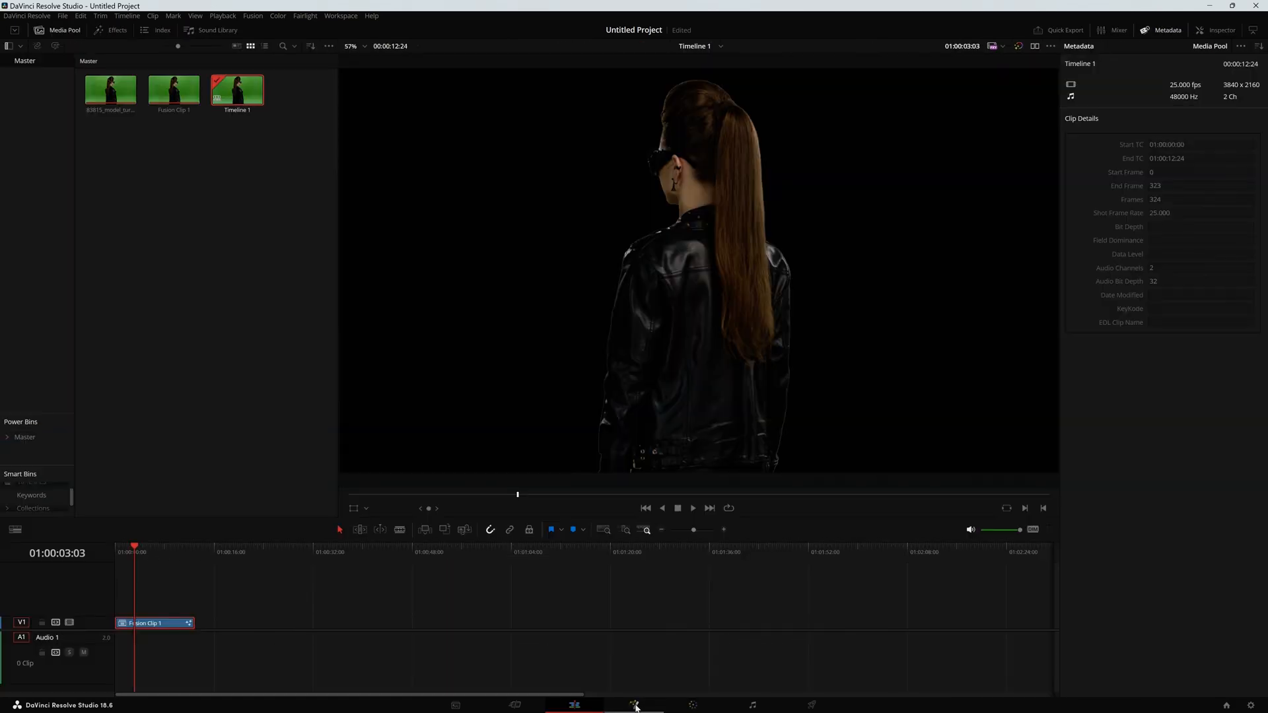
left_click(639, 705)
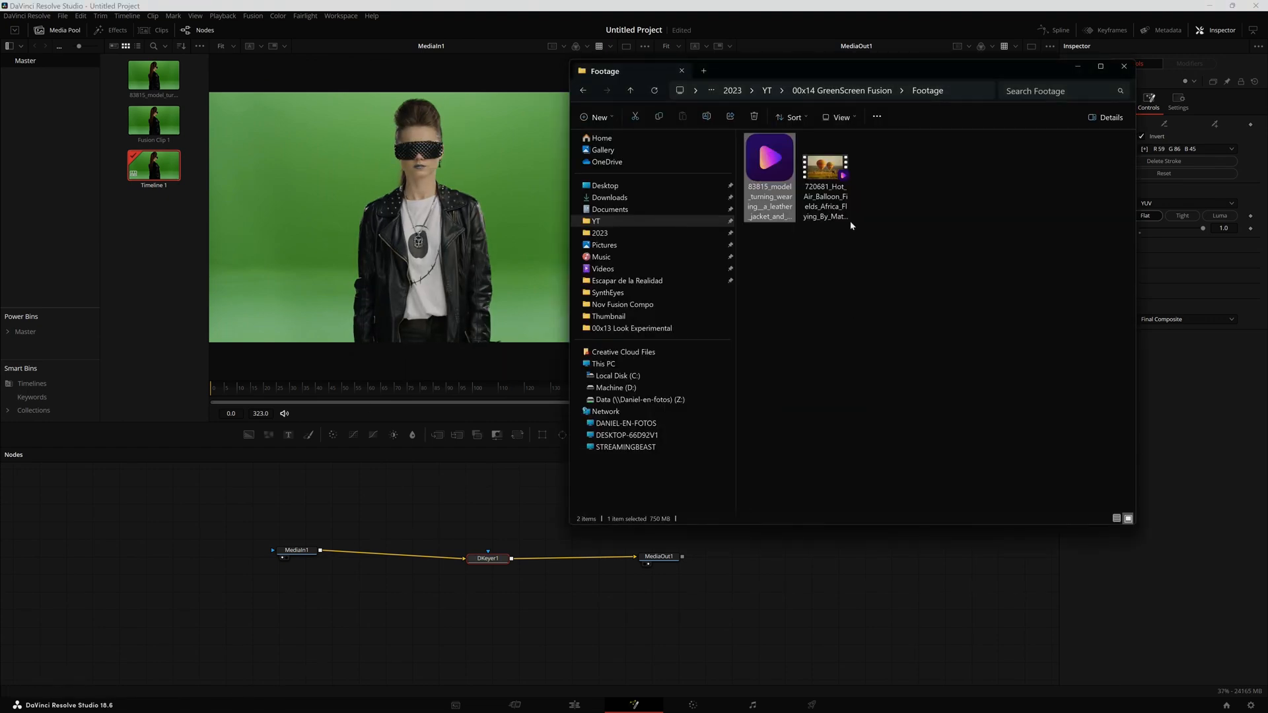
Step: Bring in the balloon savanna clip as MediaIn2, merge the keyed model over it and route Merge1 to MediaOut1
left_click_drag(824, 161, 133, 243)
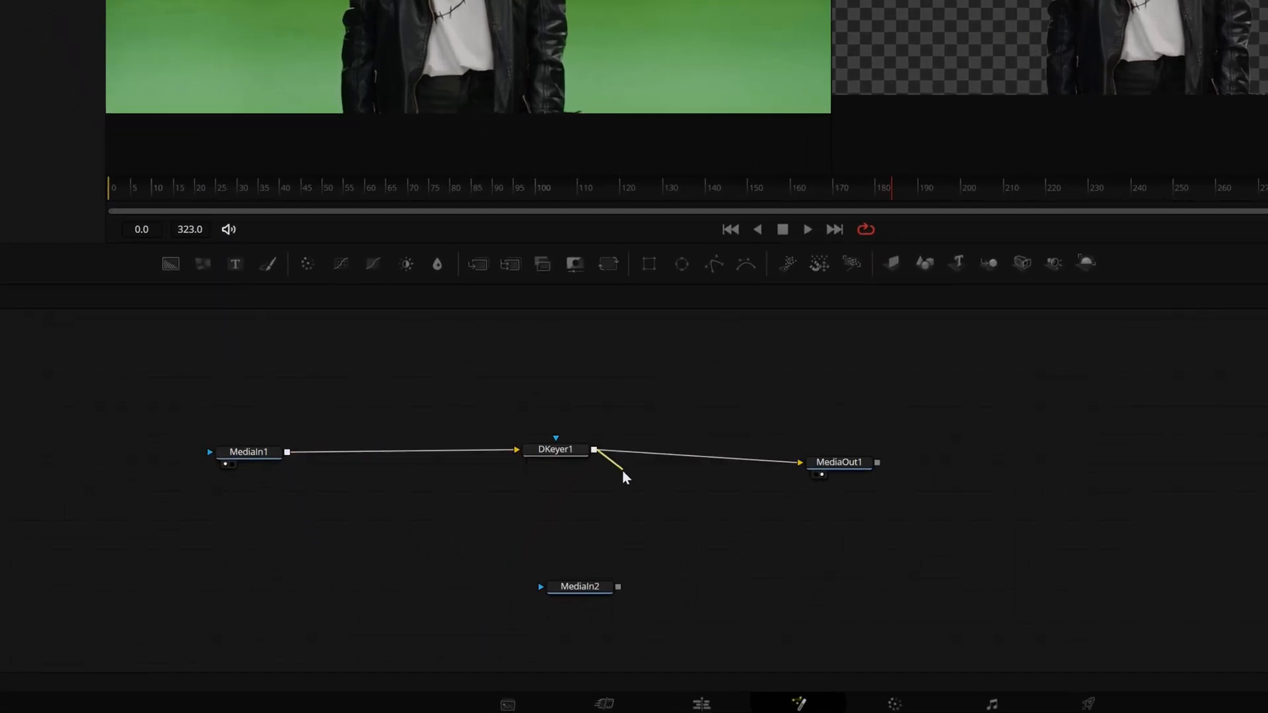
left_click_drag(594, 450, 626, 582)
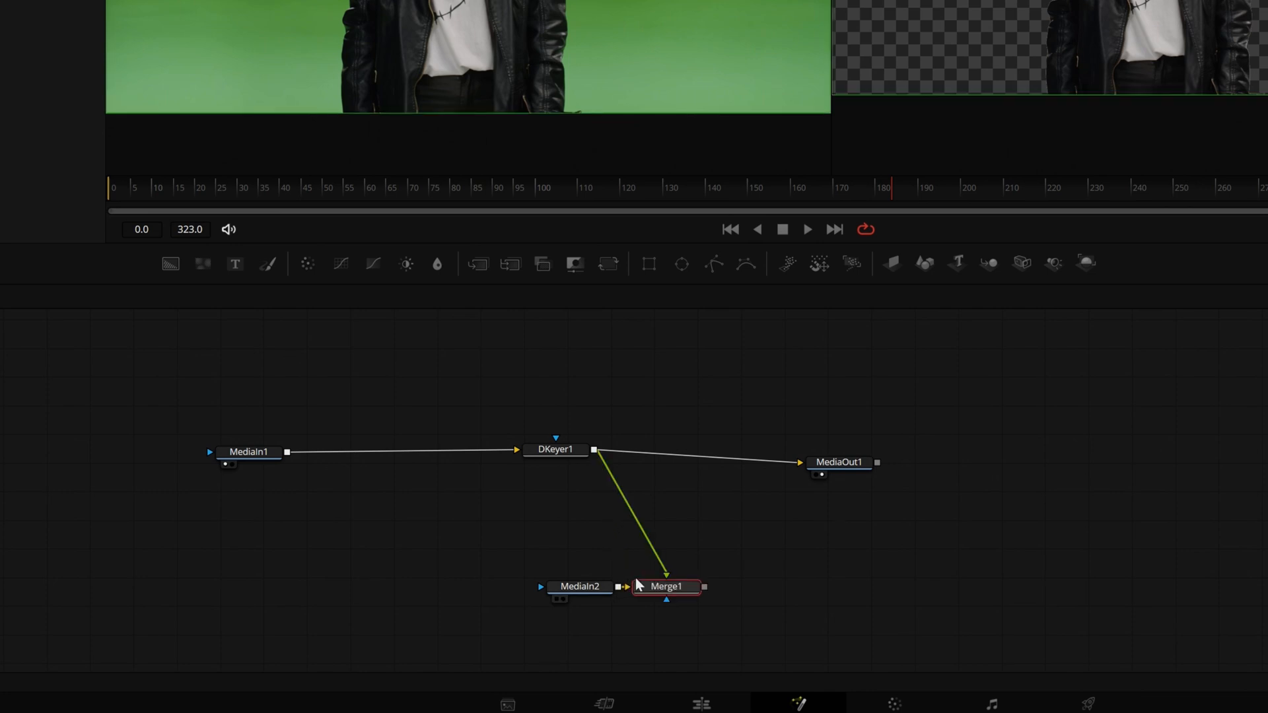
left_click_drag(666, 586, 671, 508)
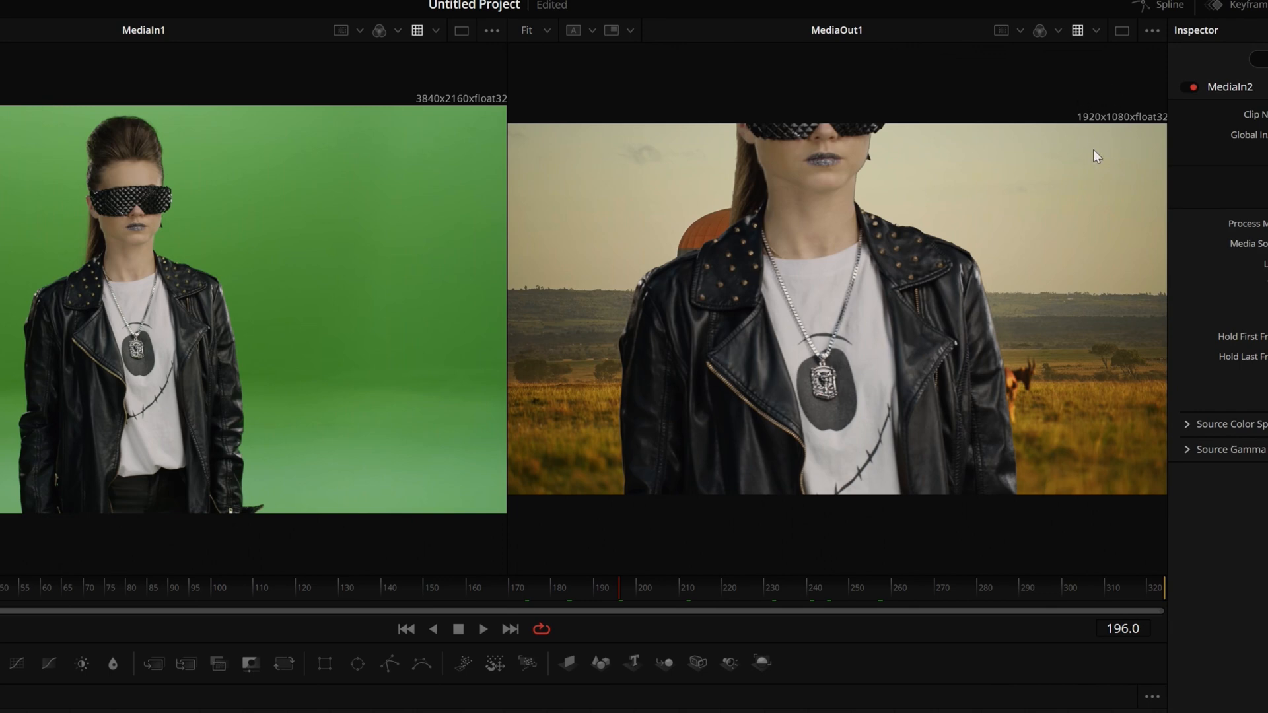
mouse_move(438, 76)
type("res")
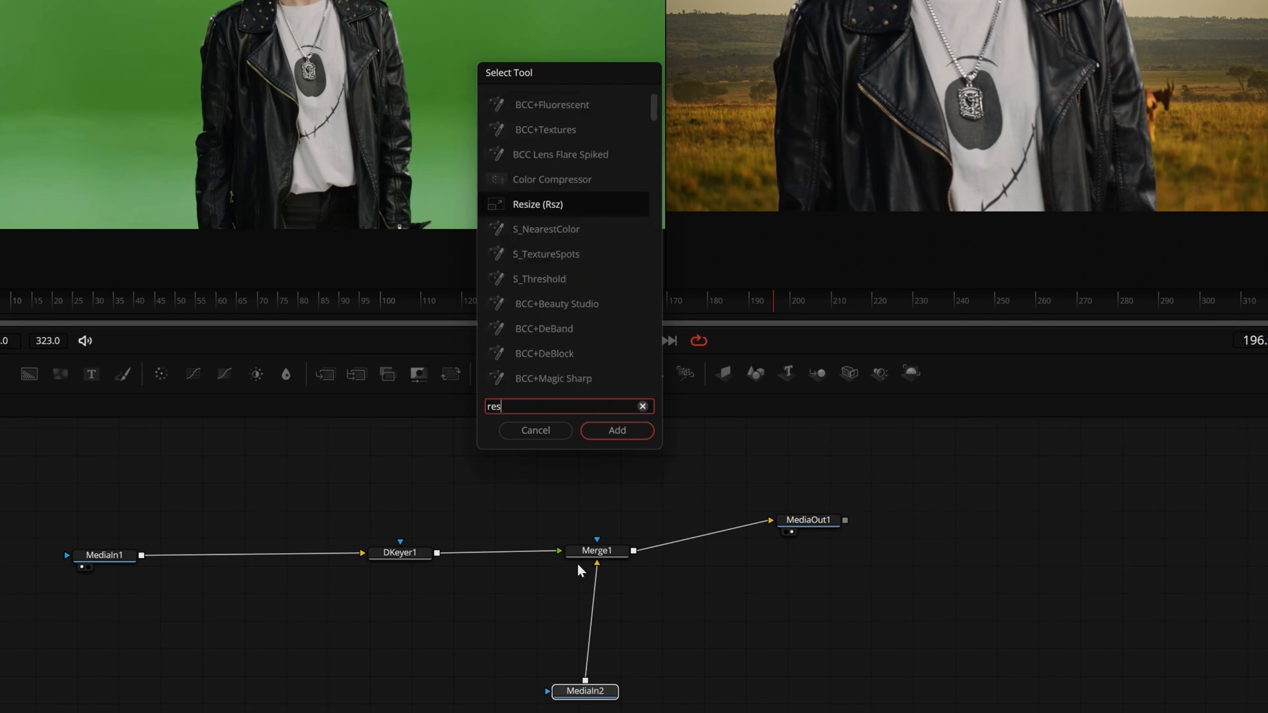
Step: Insert a Resize node between MediaIn2 and Merge1 so the savanna background fills the frame
left_click(617, 430)
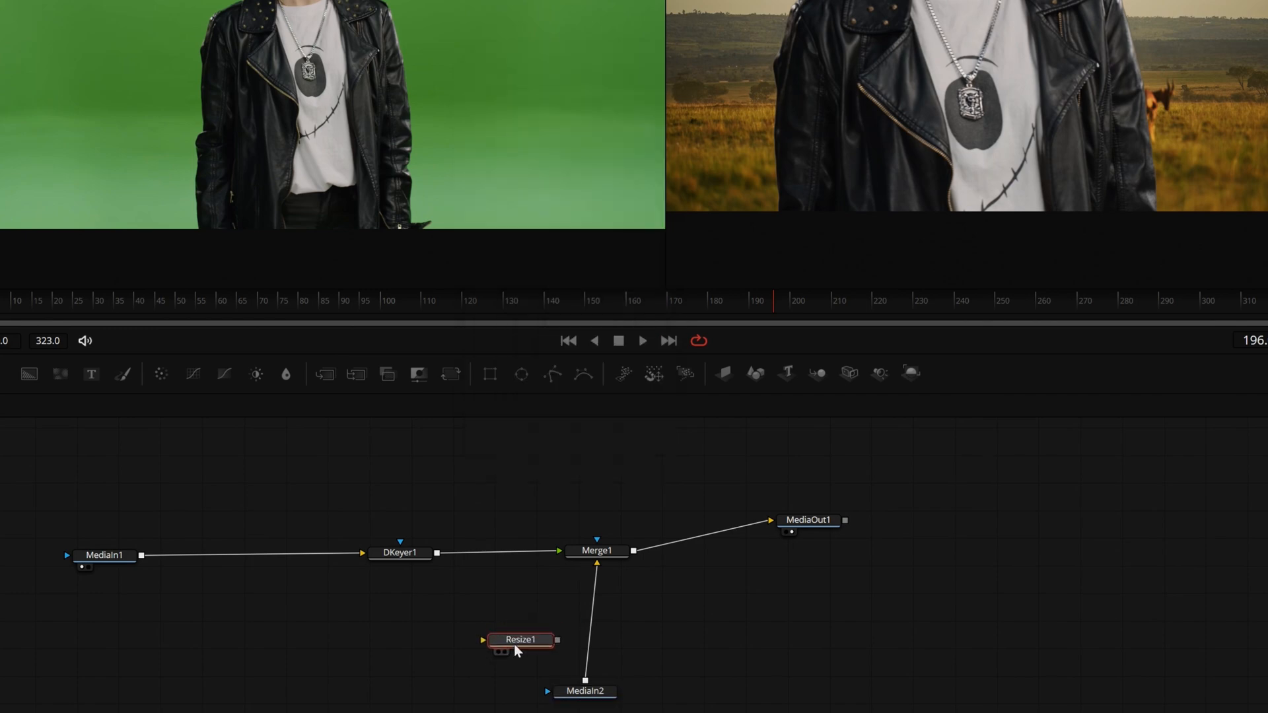
left_click_drag(520, 639, 597, 617)
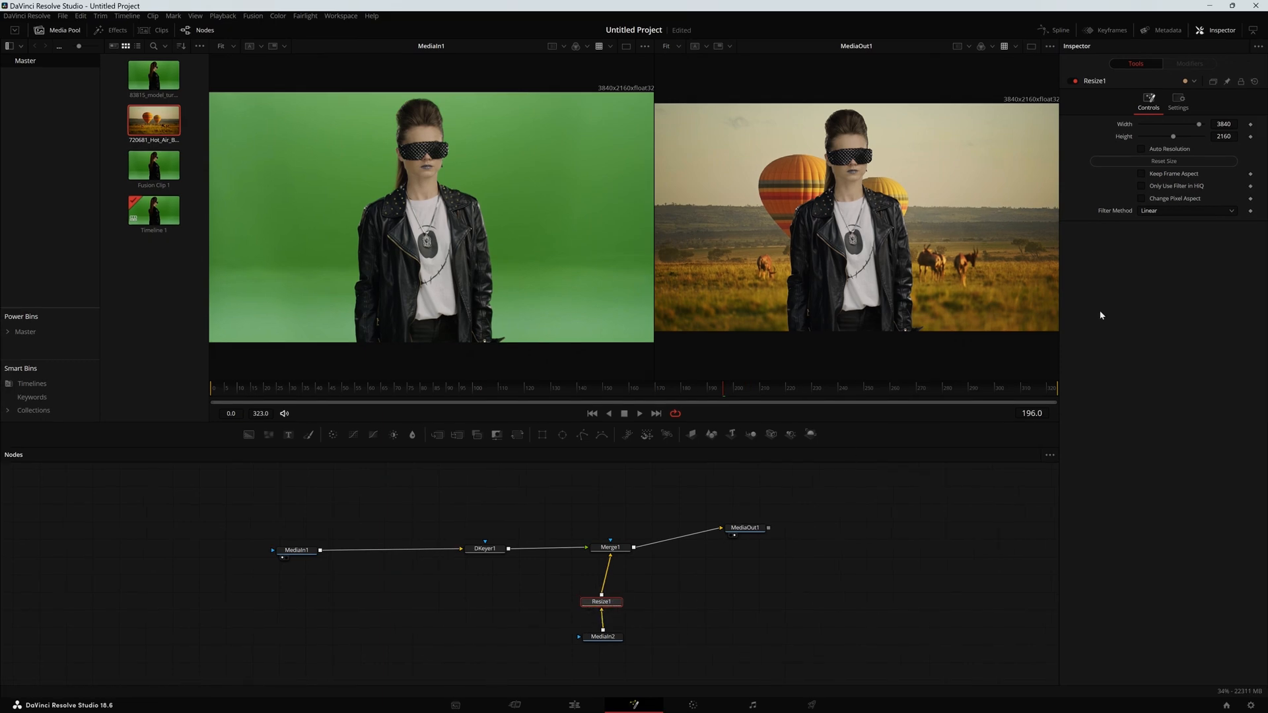
left_click(601, 644)
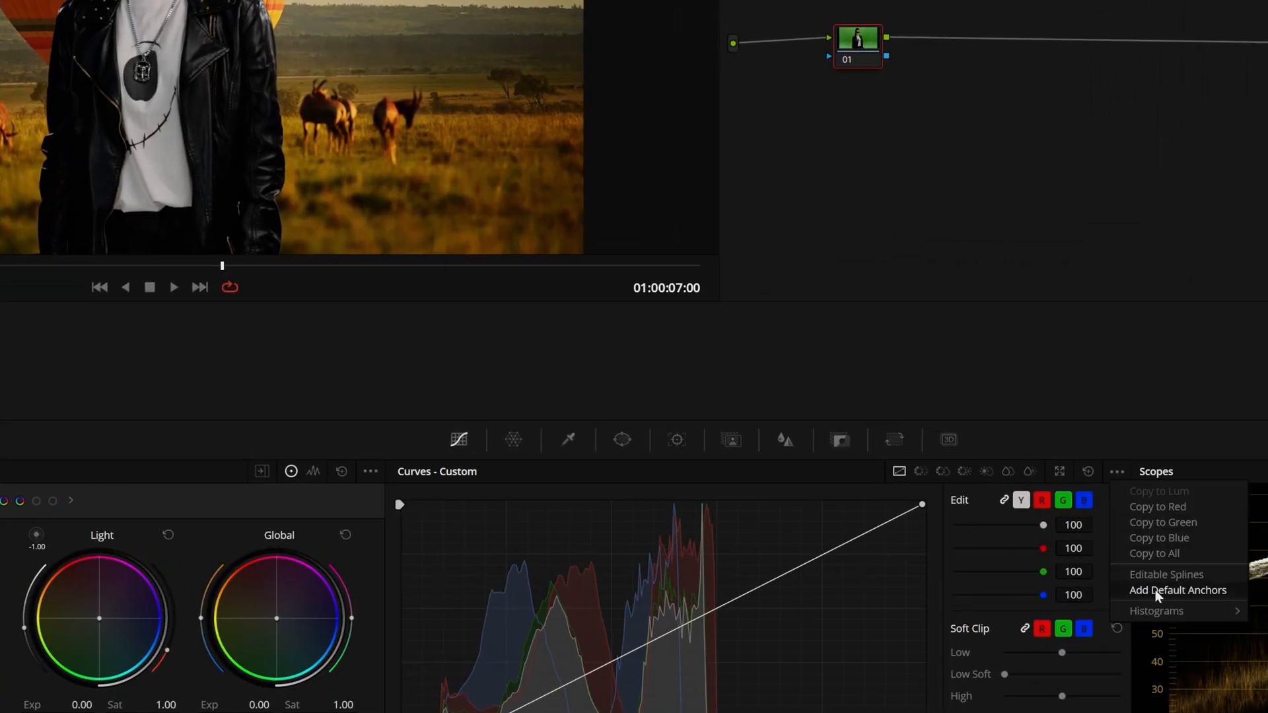
Step: Add default anchors to Custom Curves and shape the luma and red channel curves for contrast
left_click(1177, 590)
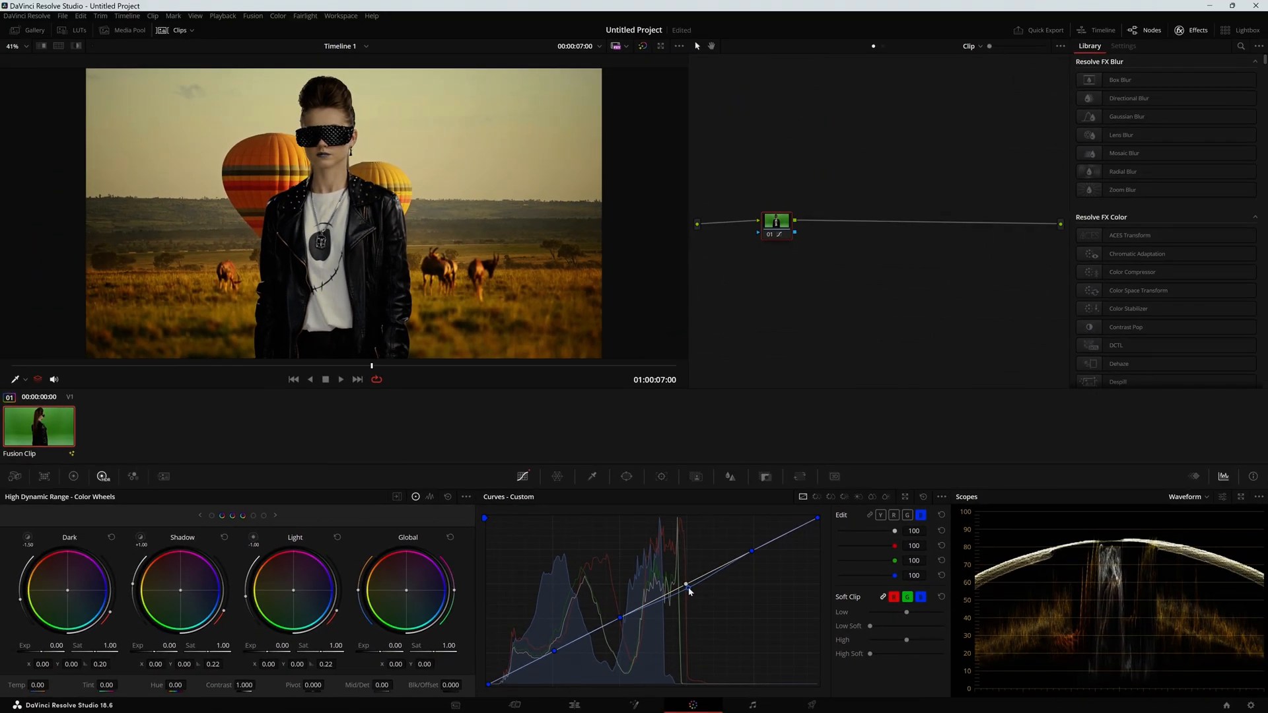
left_click(892, 514)
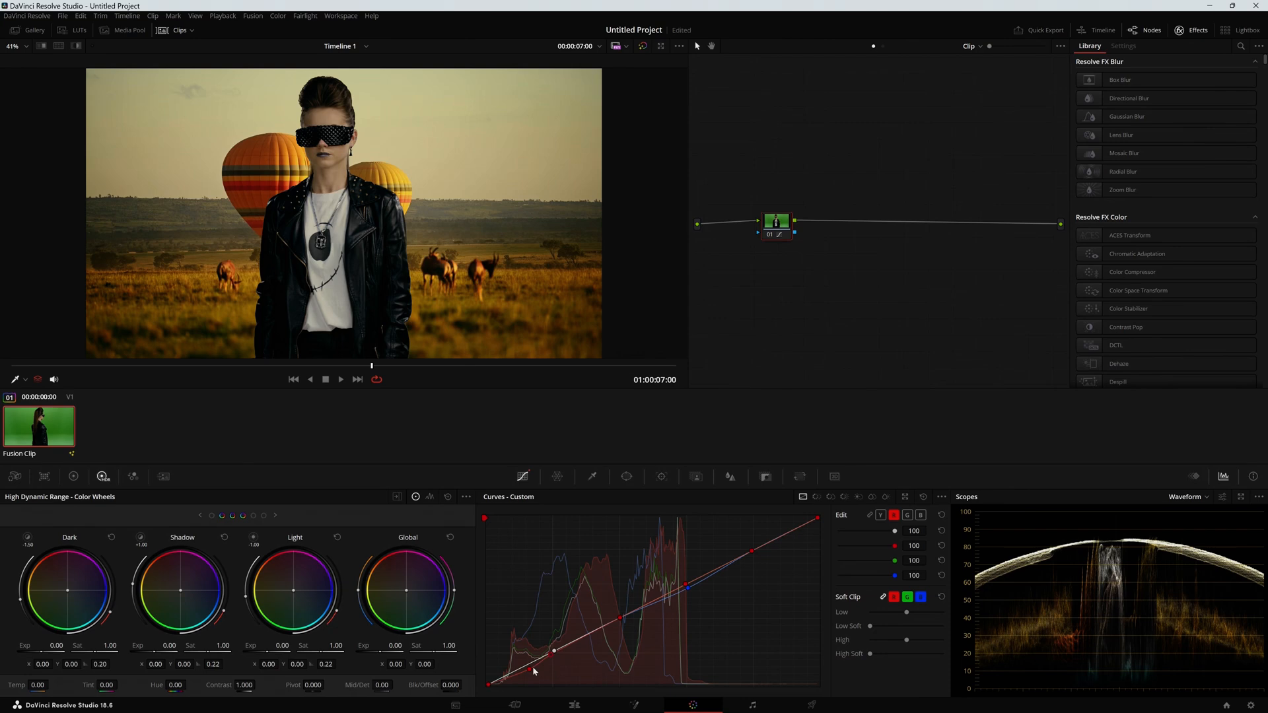
mouse_move(528, 676)
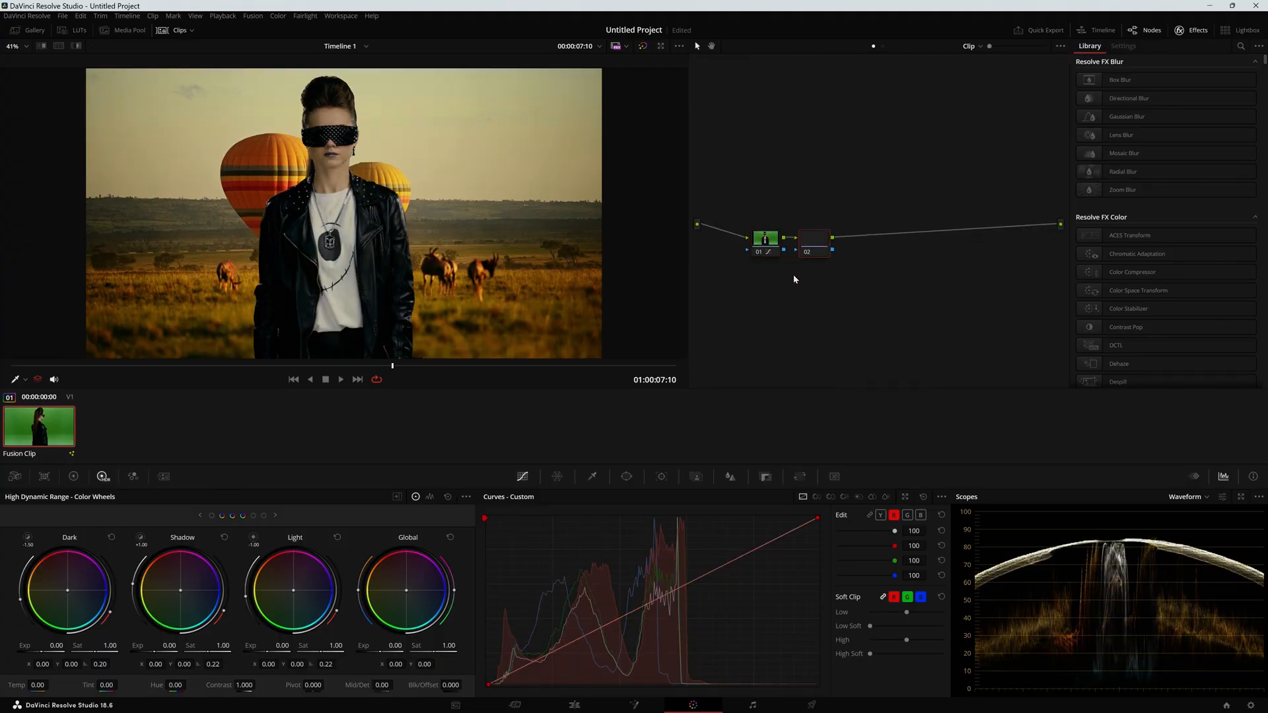
Step: Add a circle window on the second node, stretch and rotate it into an oval around the model for the vignette
left_click(626, 477)
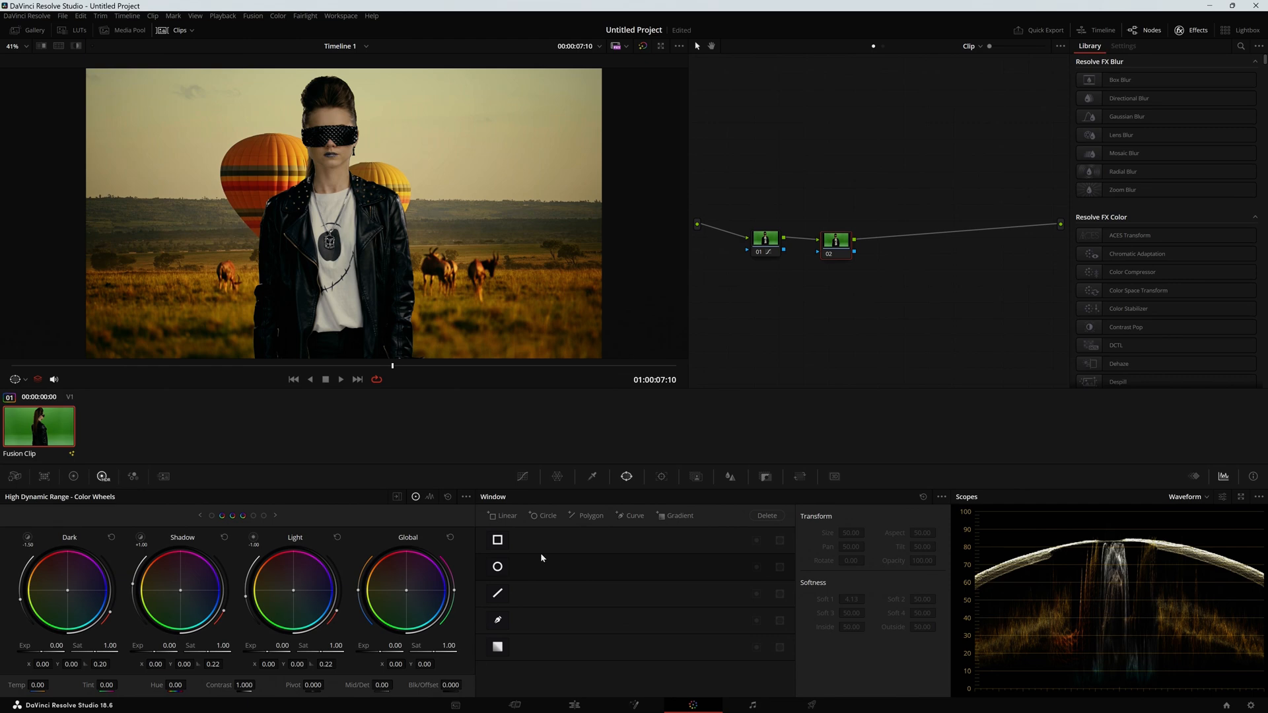
left_click(496, 566)
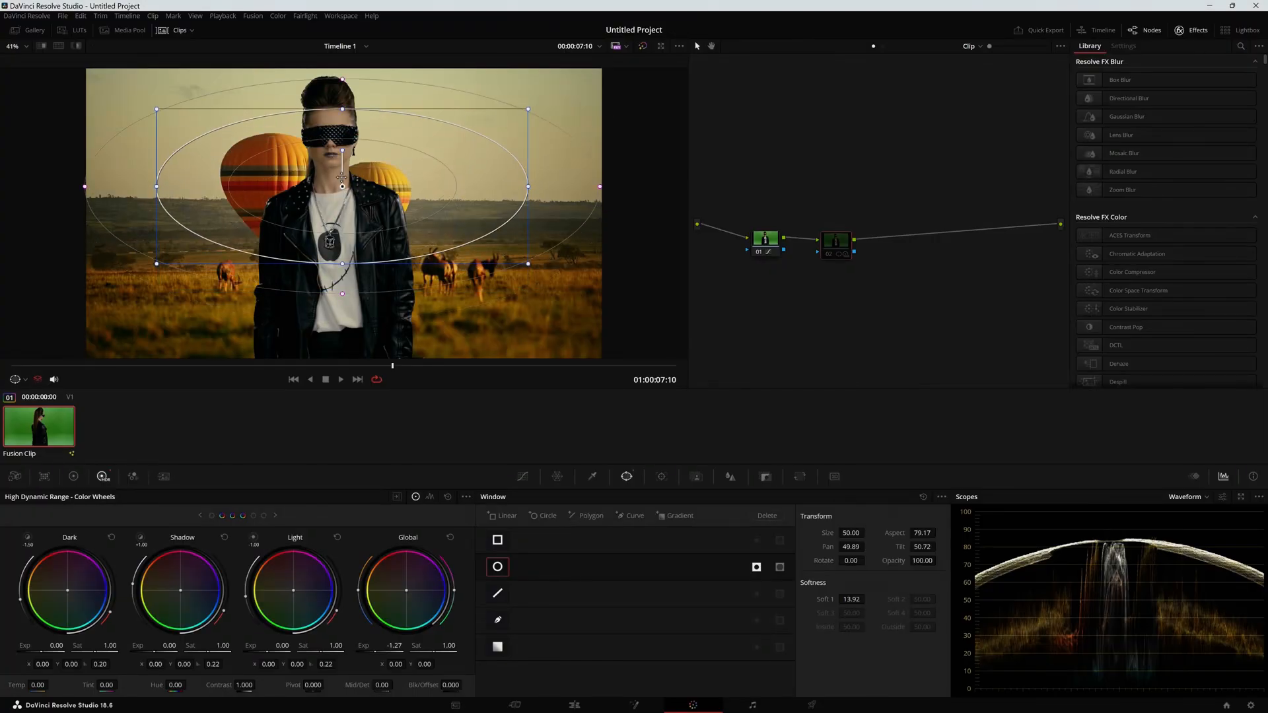
left_click_drag(342, 175, 341, 189)
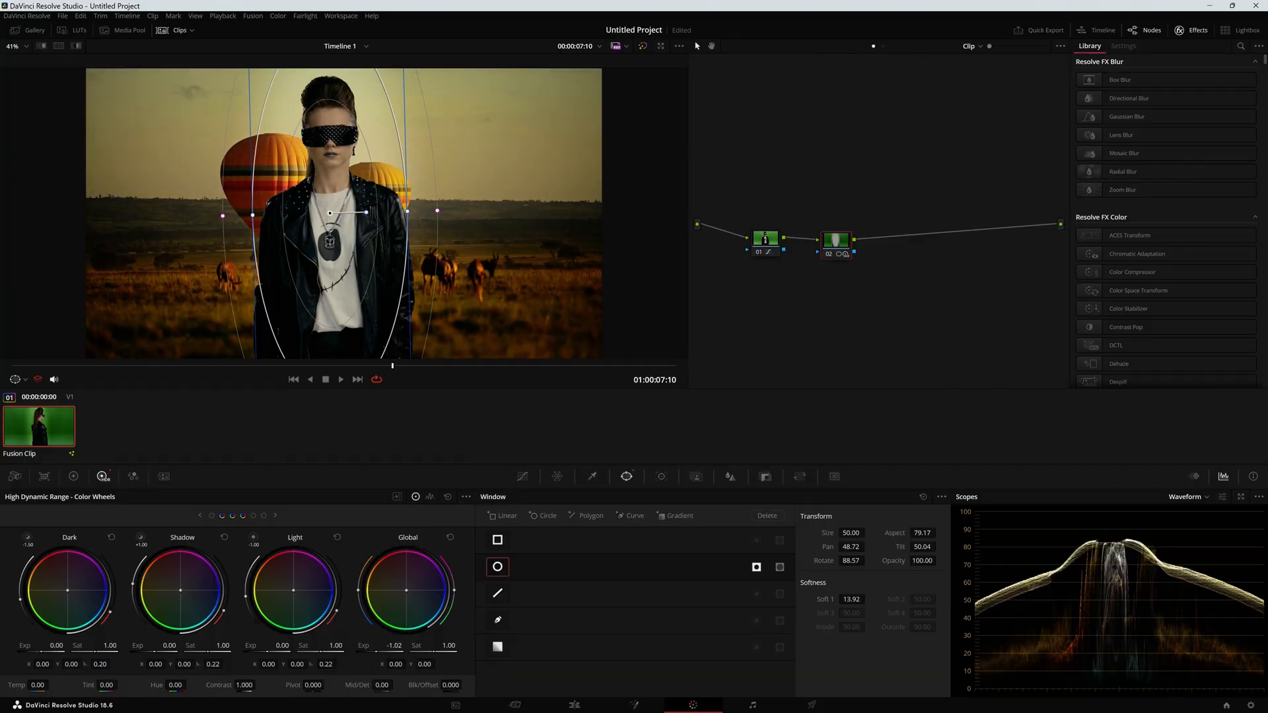
left_click(660, 45)
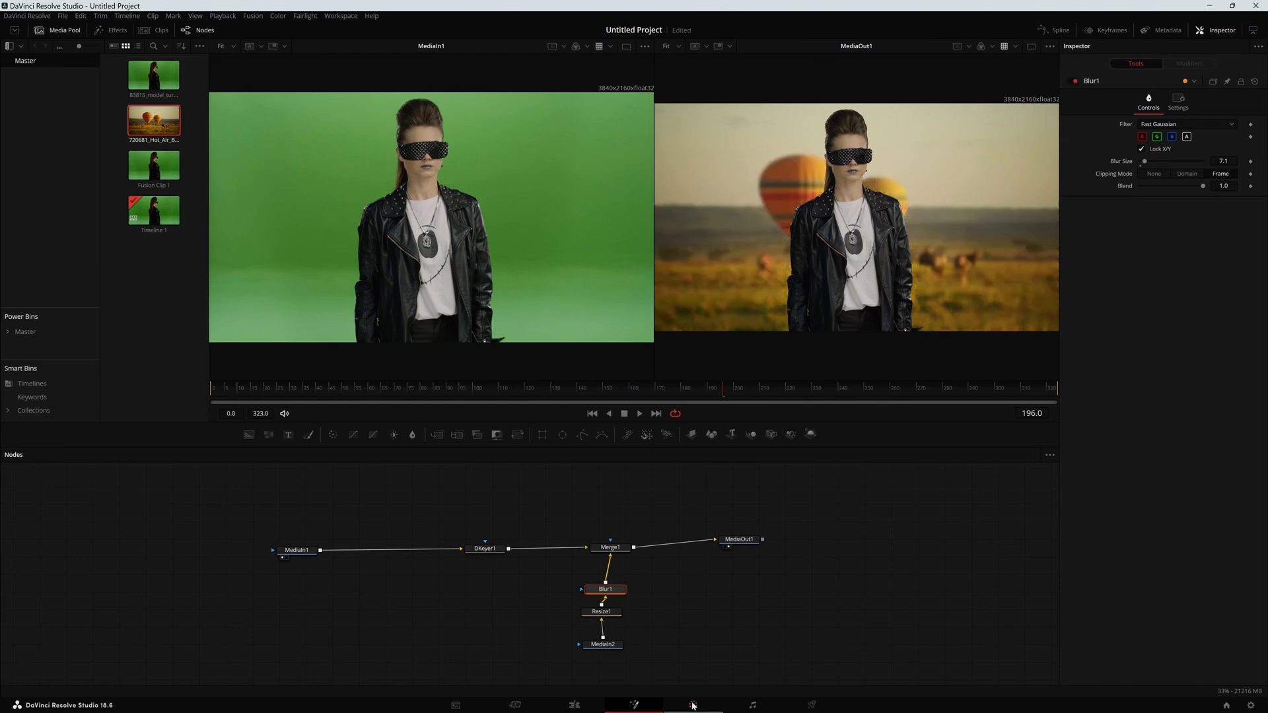
Step: Return to the Color page with the blurred savanna composite ready for further grading
left_click(695, 703)
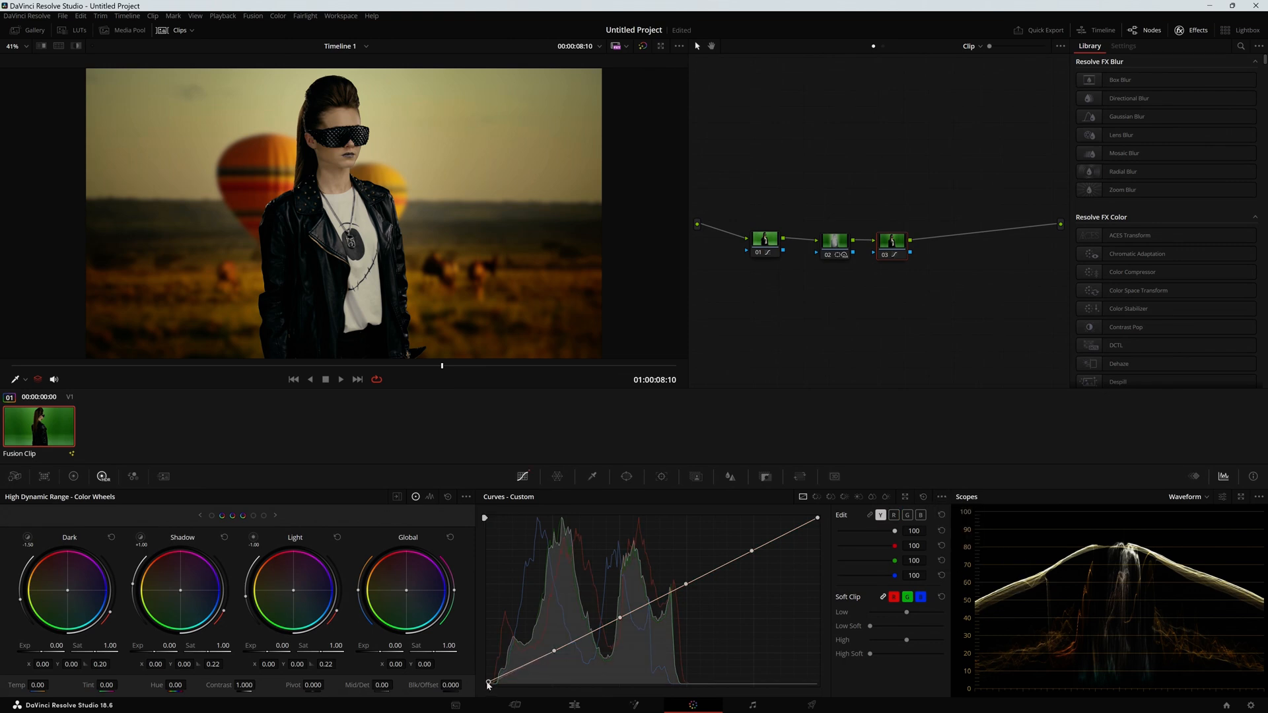
Step: Raise the bottom-left Custom Curves point on node 03 to lift the composite's blacks slightly
left_click_drag(489, 685, 489, 672)
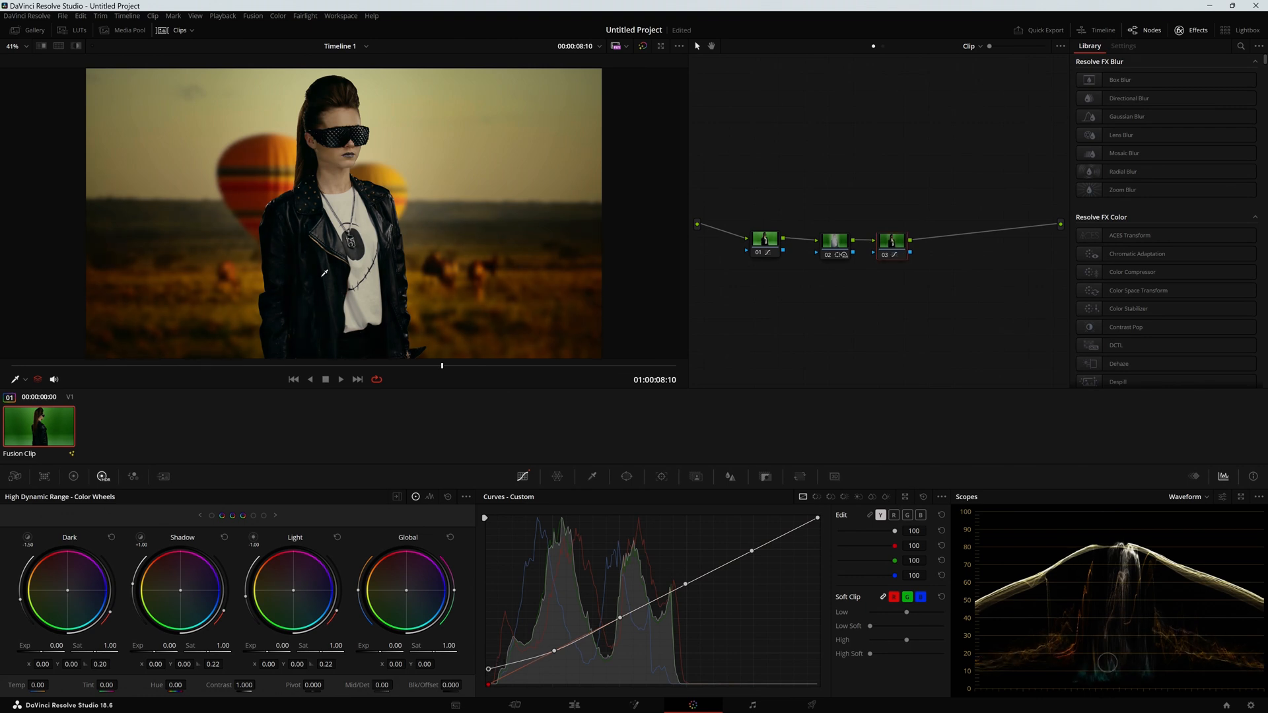
mouse_move(301, 359)
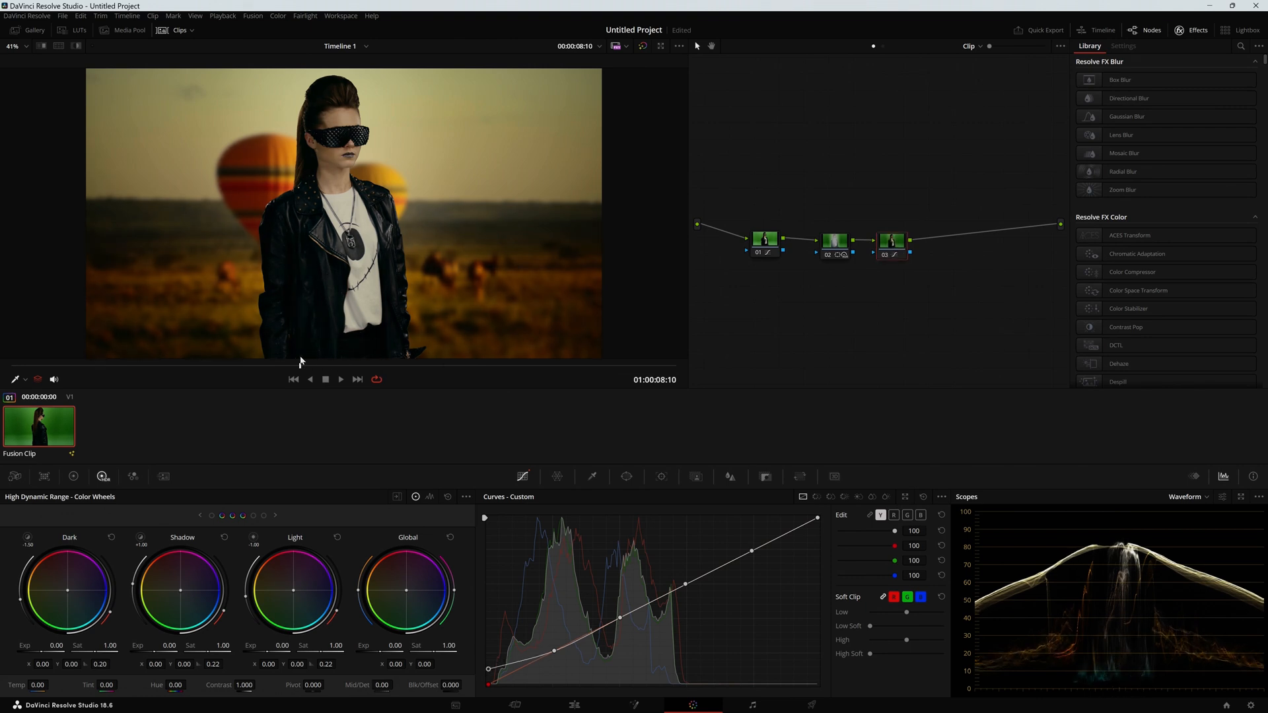